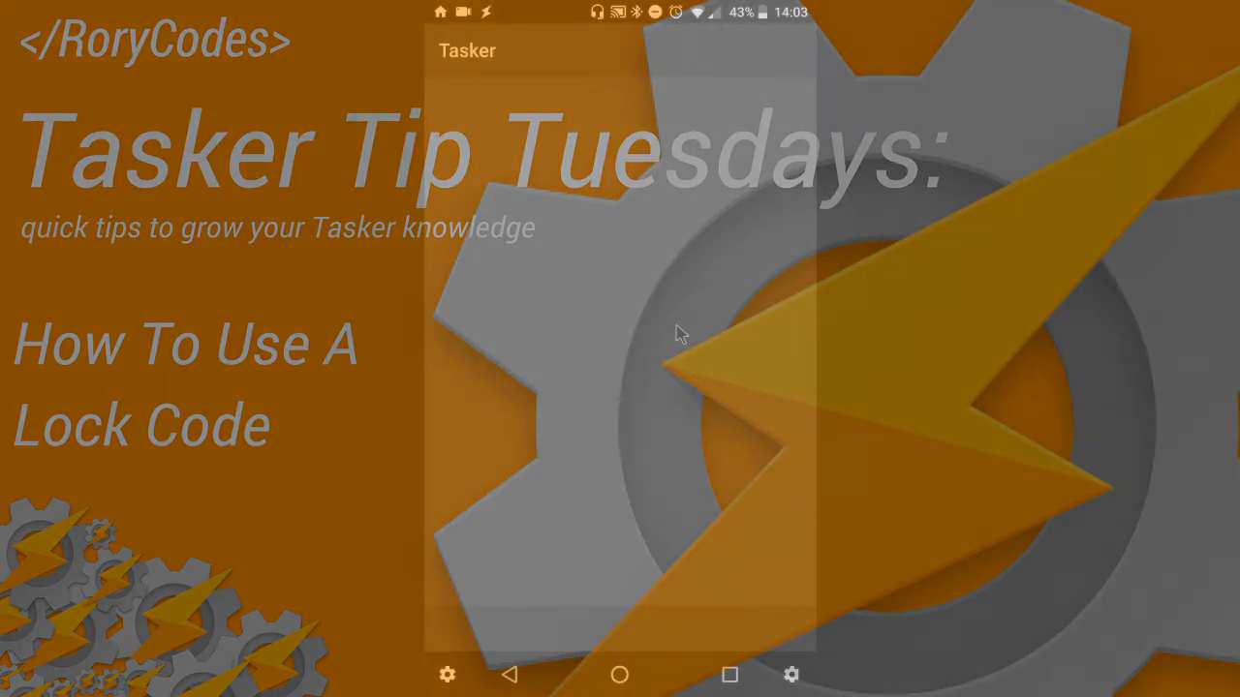
# Step: Show Tasker's main menu from the Tasks tab to reach Preferences
pyautogui.click(570, 97)
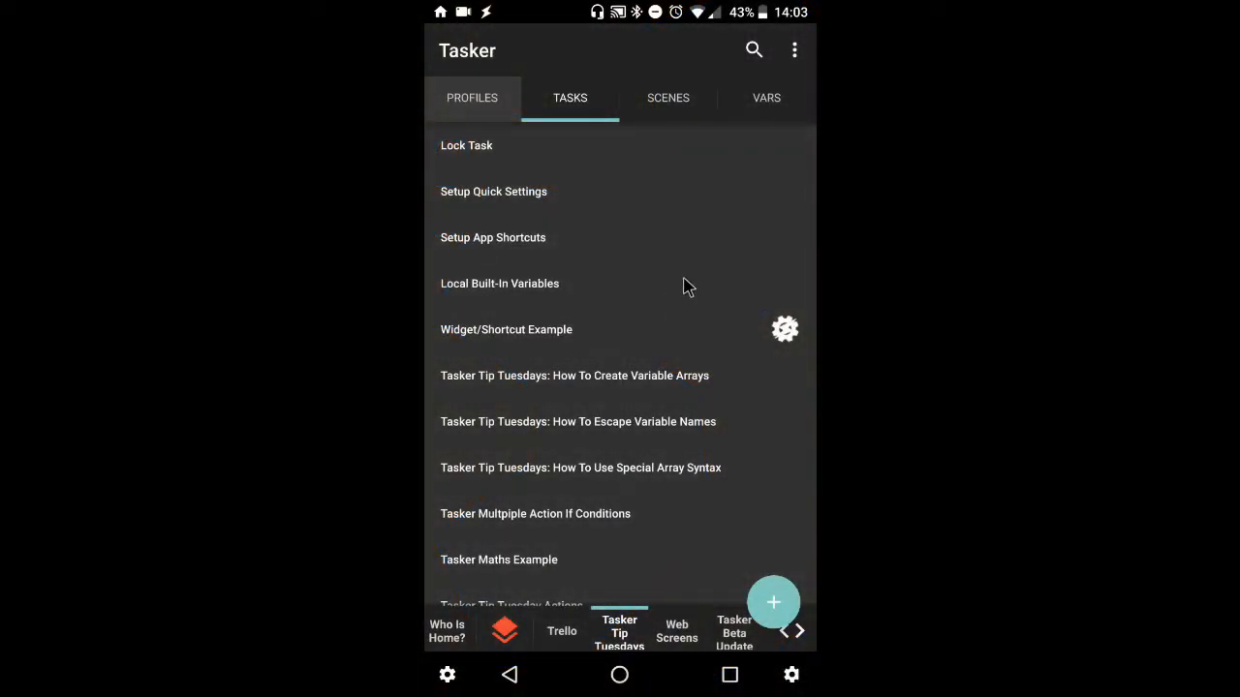
pyautogui.click(794, 50)
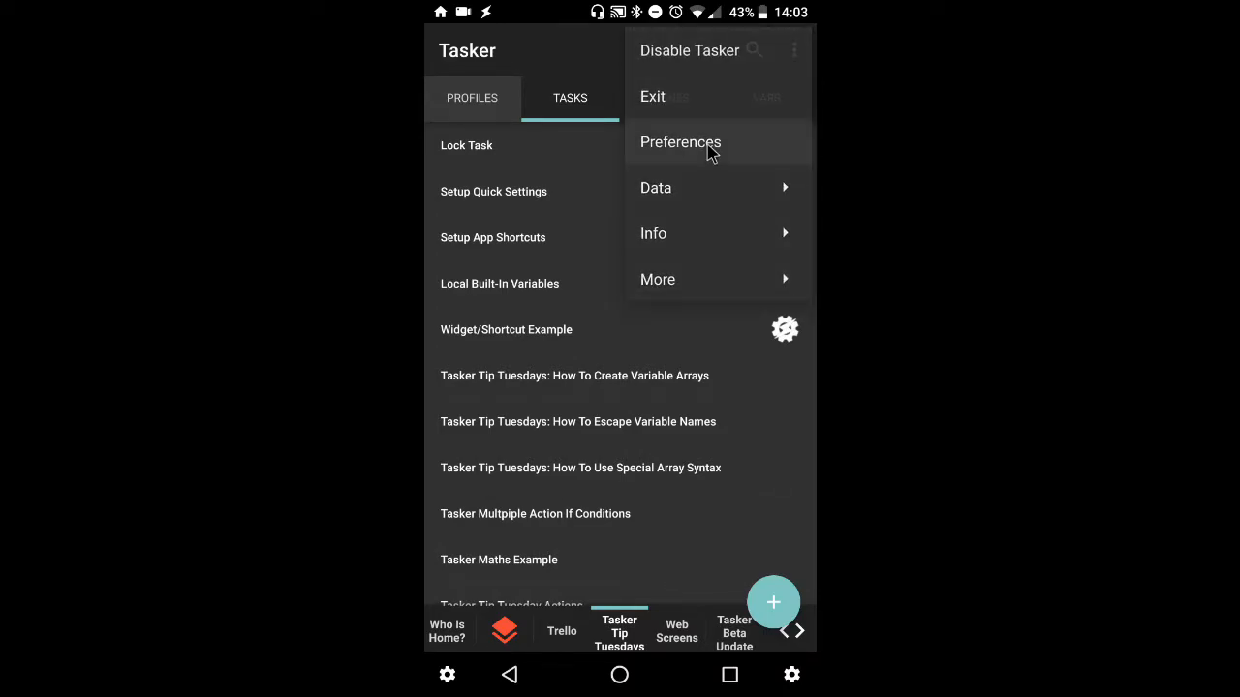
pyautogui.click(680, 144)
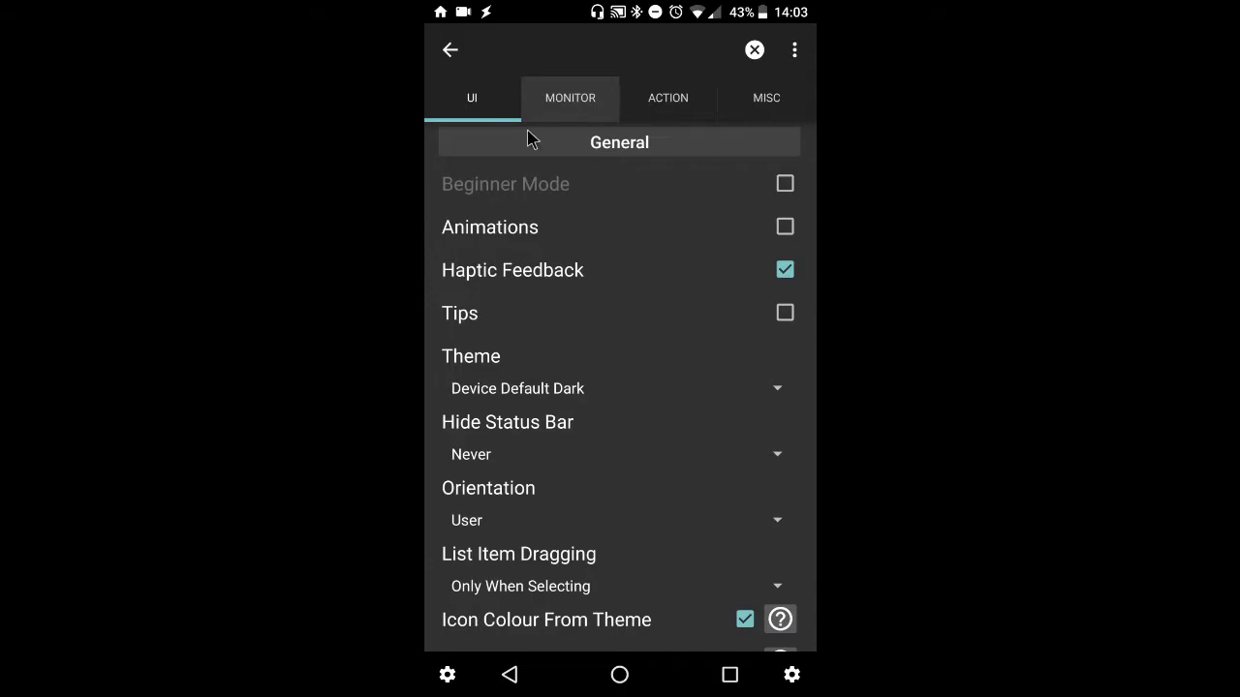
pyautogui.moveTo(593, 343)
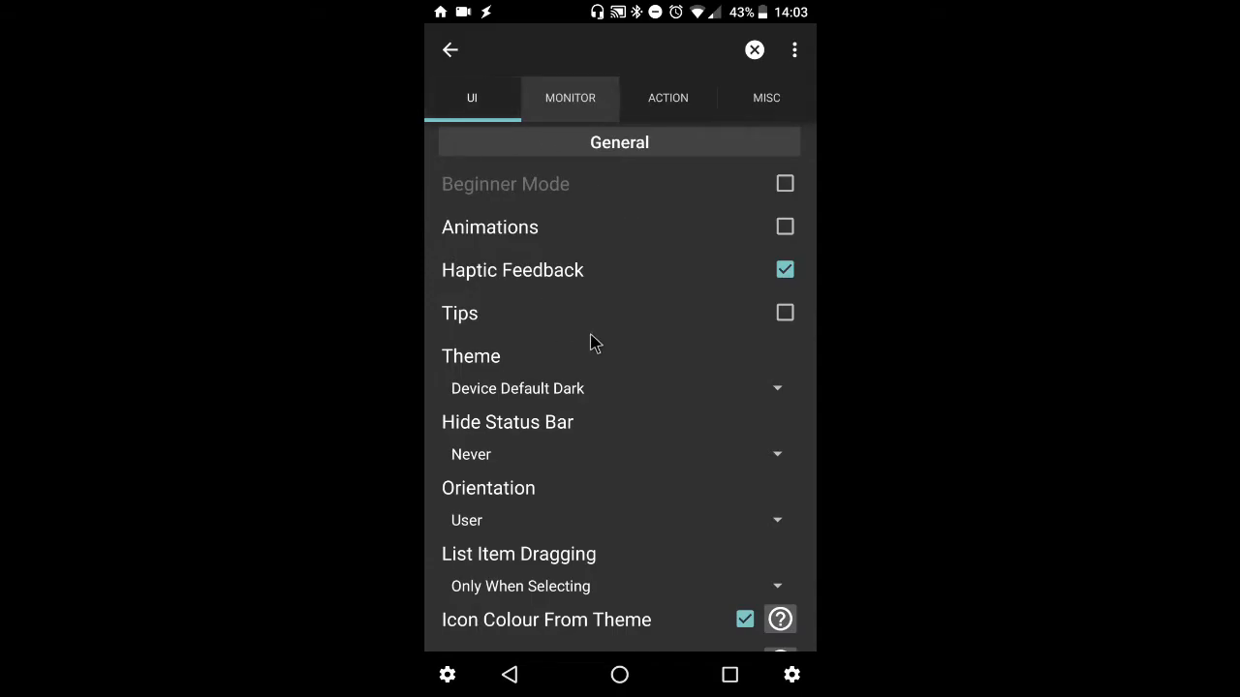
pyautogui.scroll(-3)
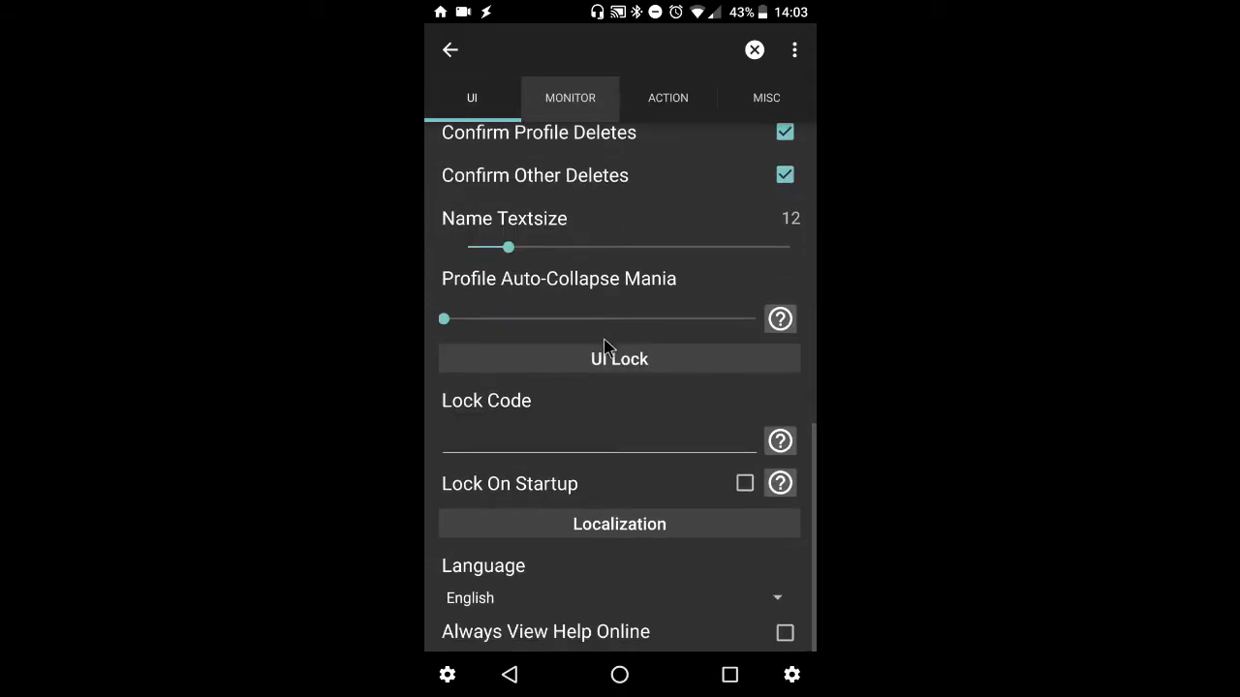
pyautogui.moveTo(543, 428)
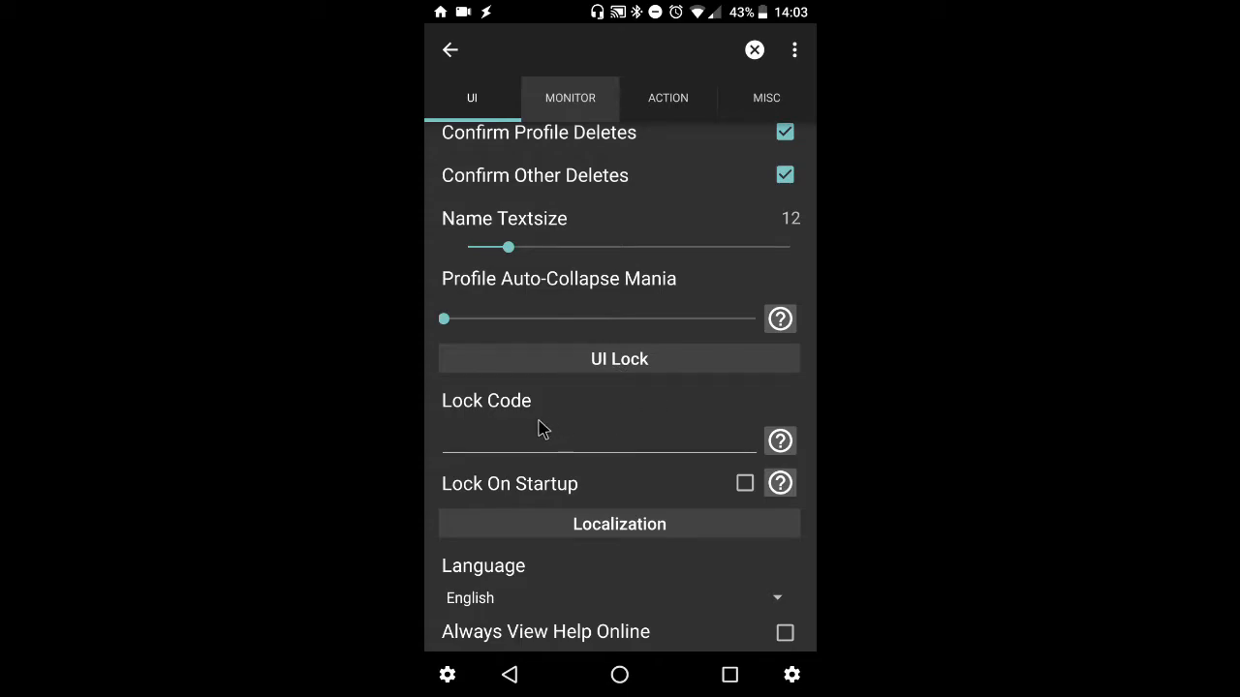
pyautogui.click(593, 438)
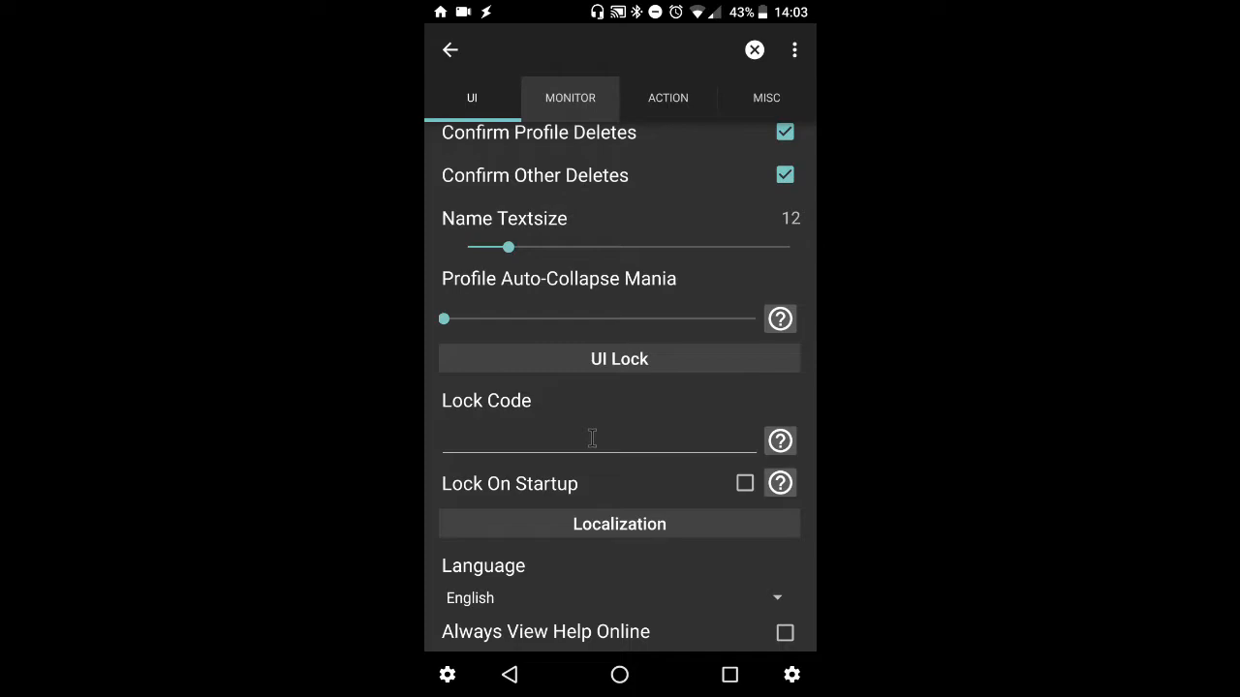
pyautogui.click(598, 438)
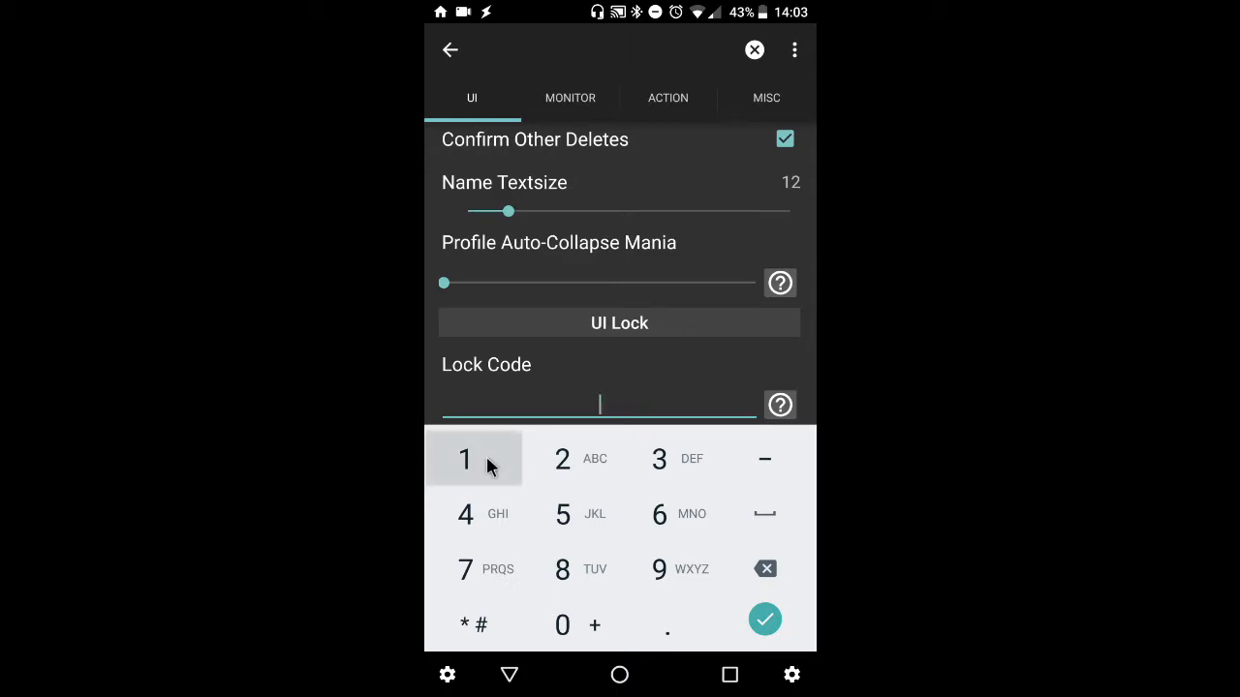
pyautogui.click(465, 457)
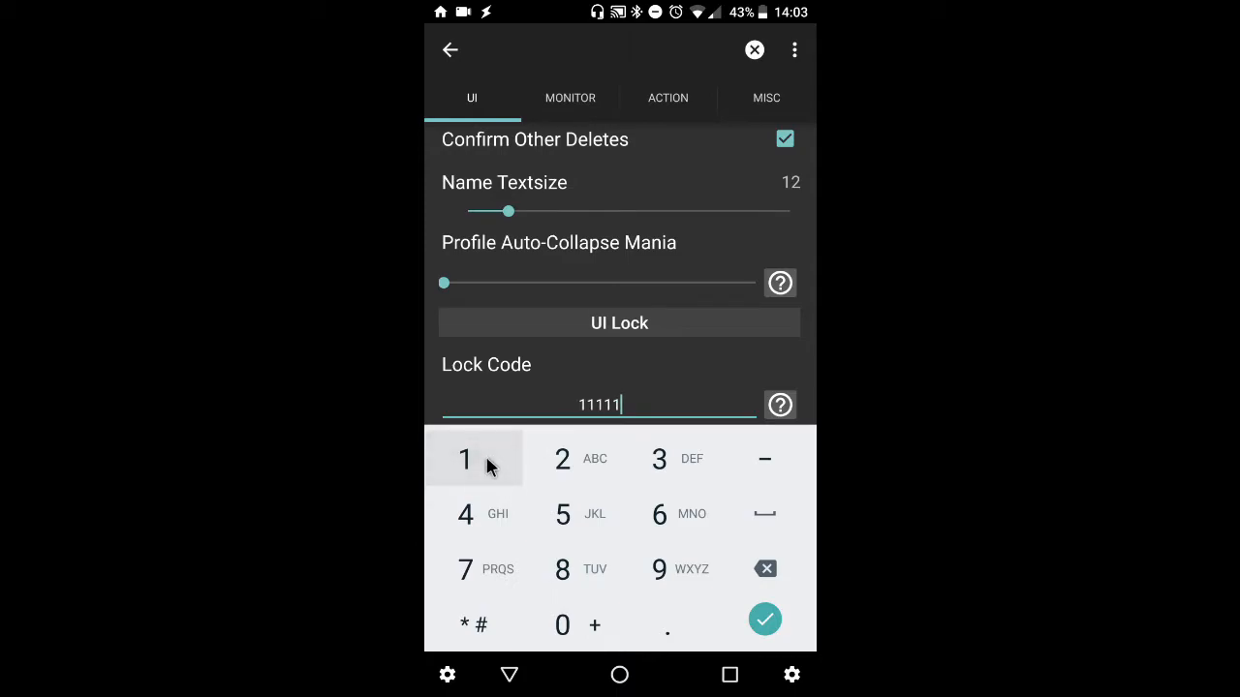
pyautogui.click(763, 620)
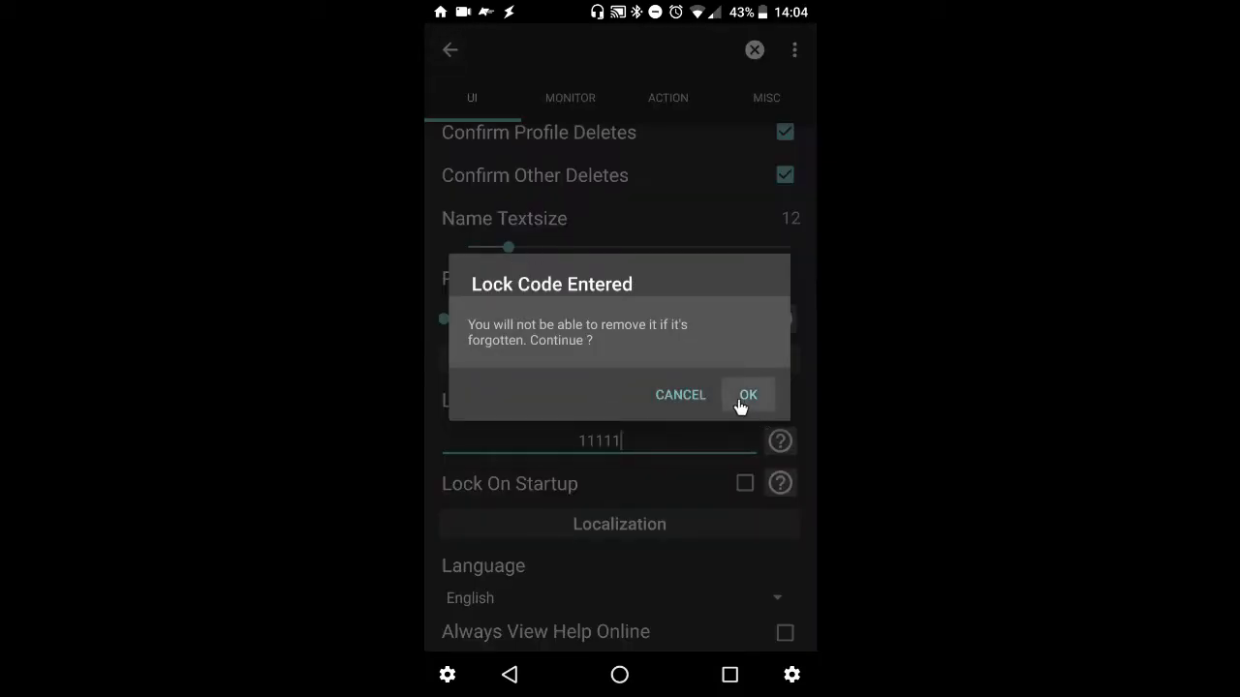
# Step: Accept the lock code warning and lock the Lock Task task from its actions menu
pyautogui.click(747, 395)
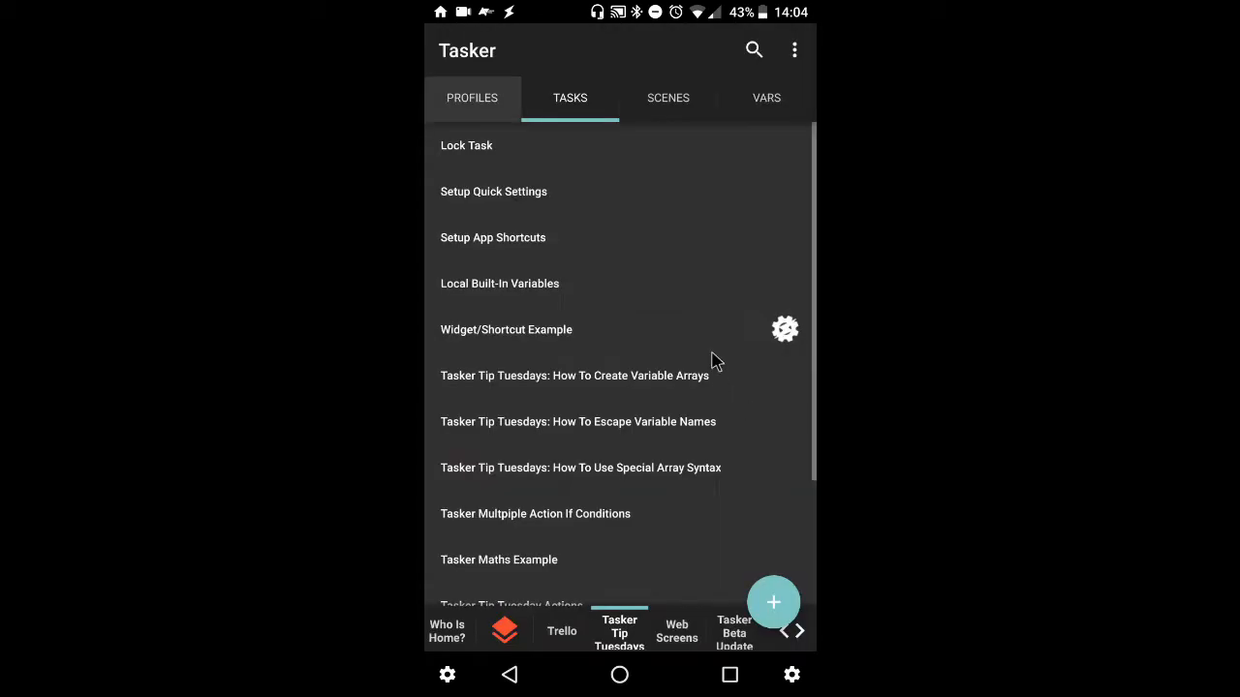
pyautogui.moveTo(651, 182)
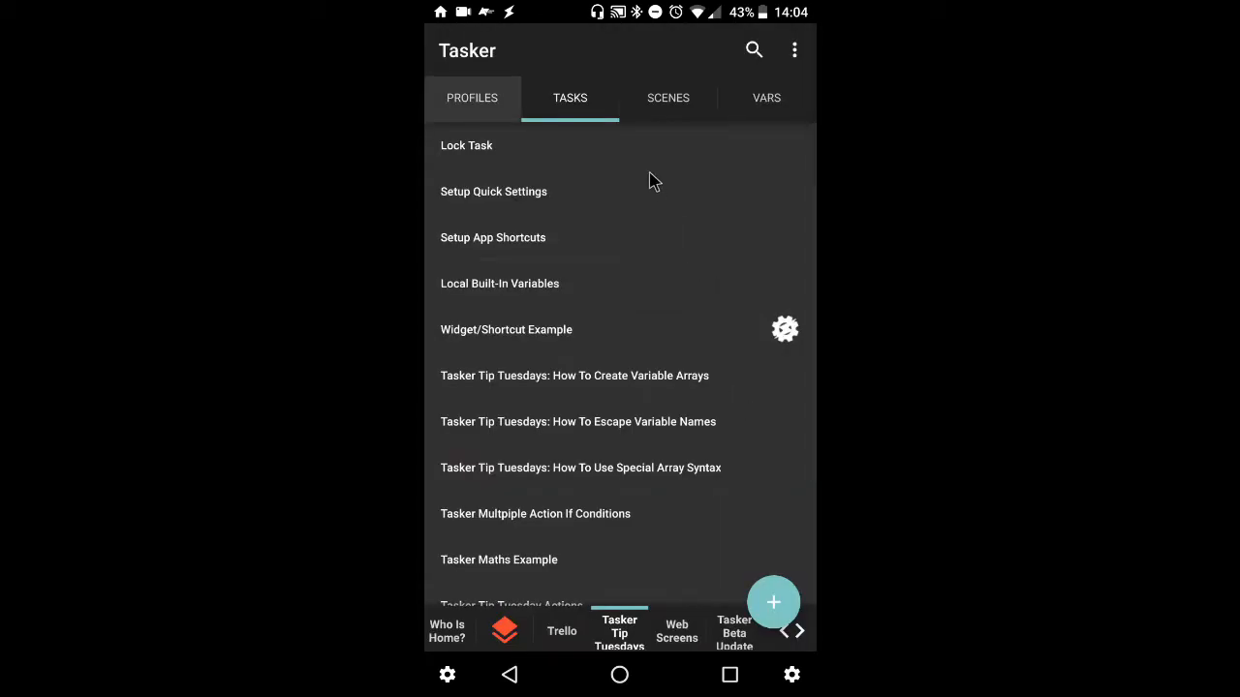
pyautogui.moveTo(554, 627)
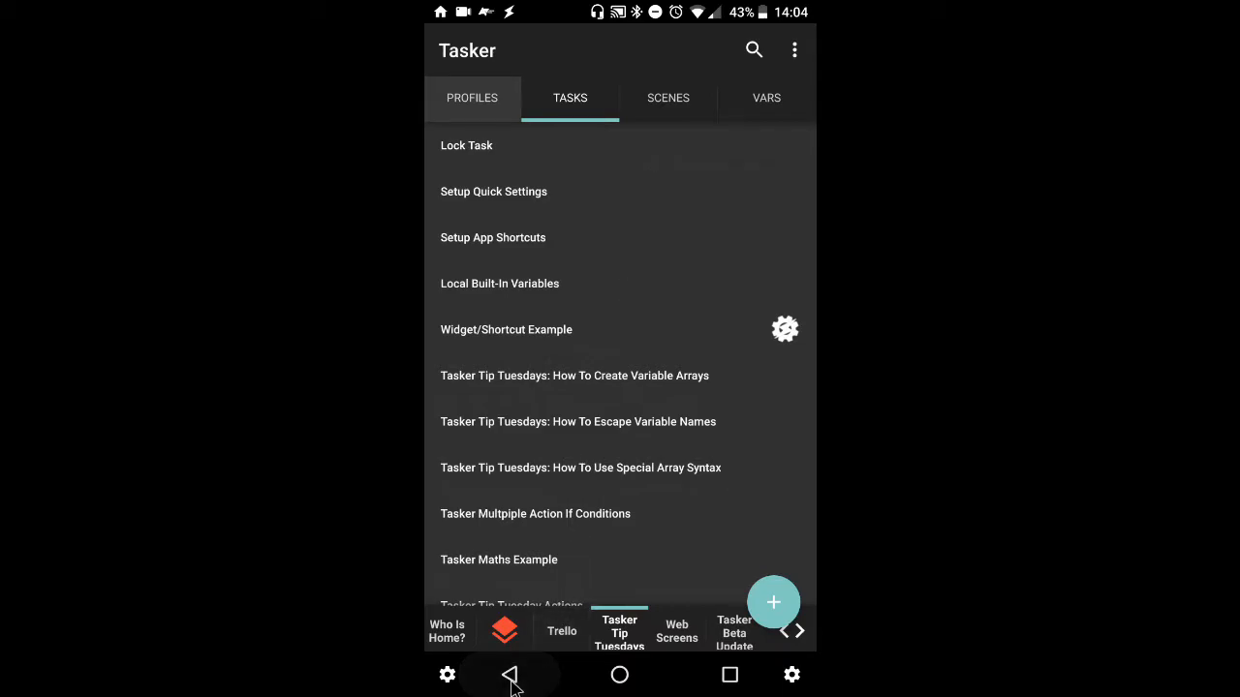
pyautogui.click(509, 674)
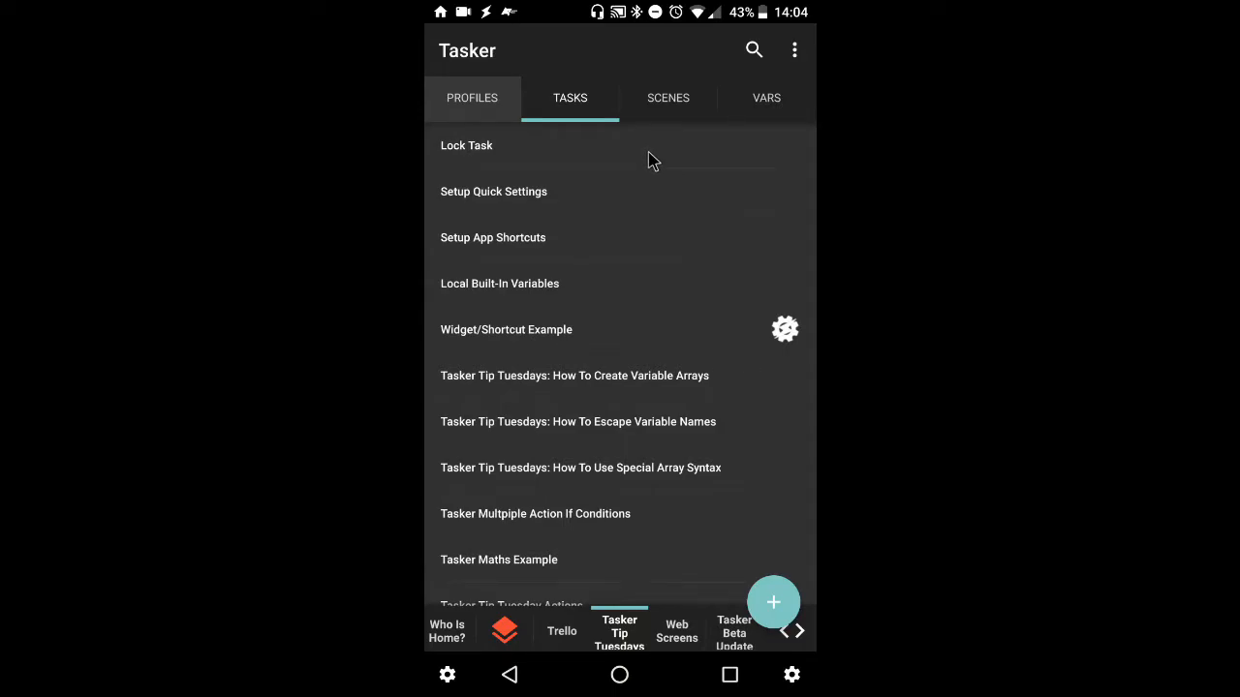
pyautogui.moveTo(530, 155)
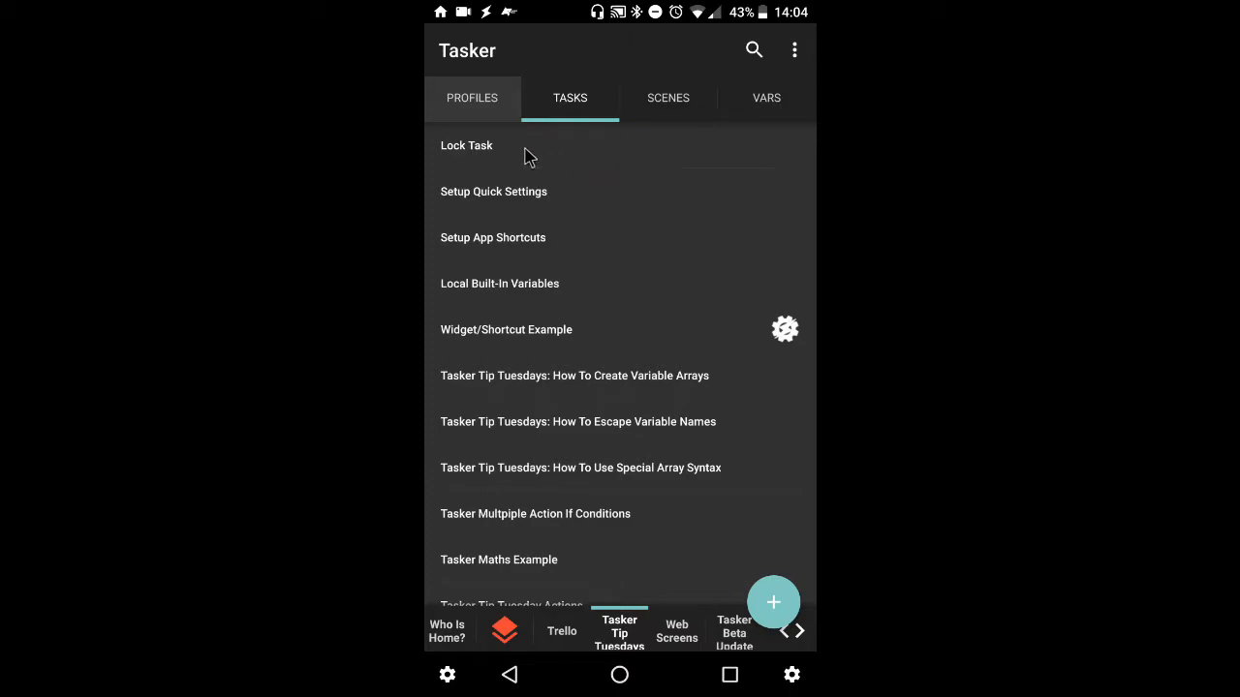
pyautogui.moveTo(640, 163)
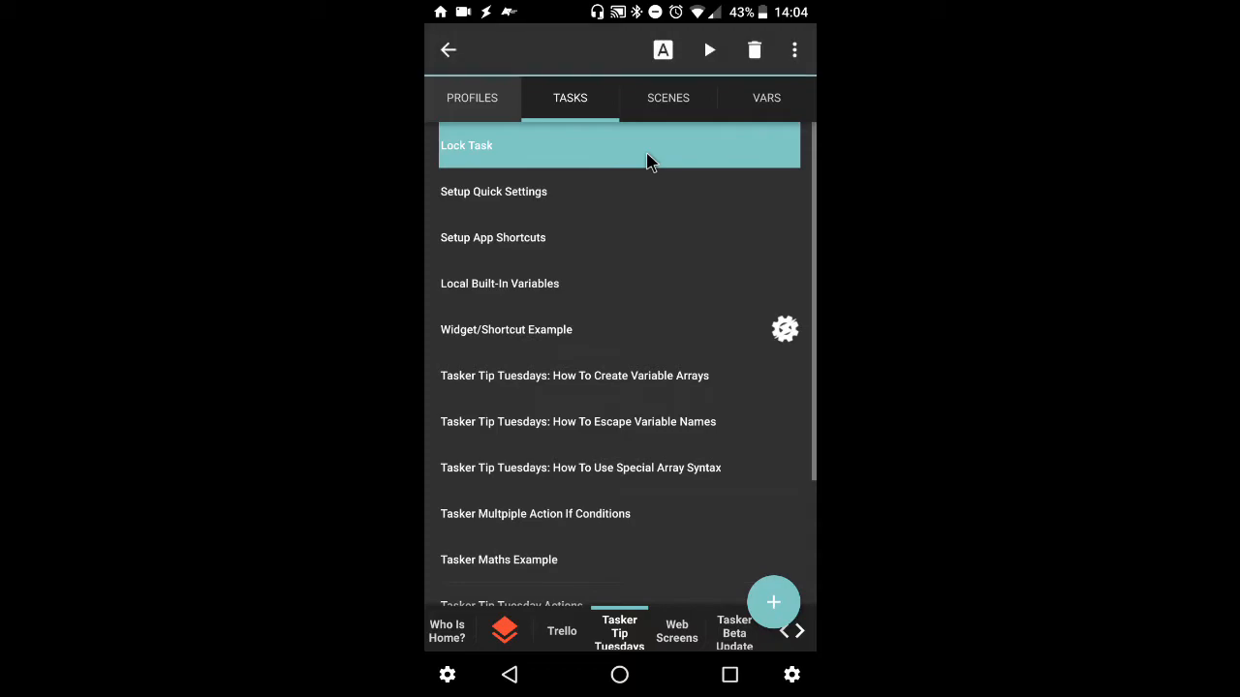
pyautogui.moveTo(794, 51)
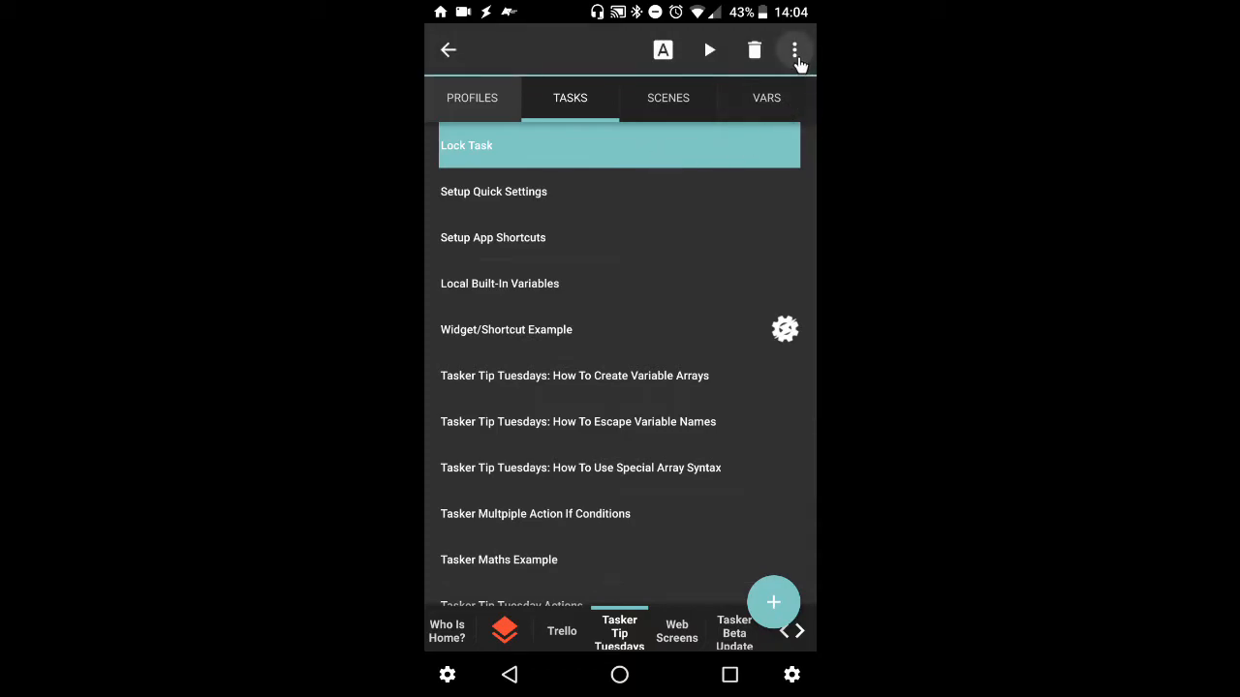
pyautogui.click(794, 50)
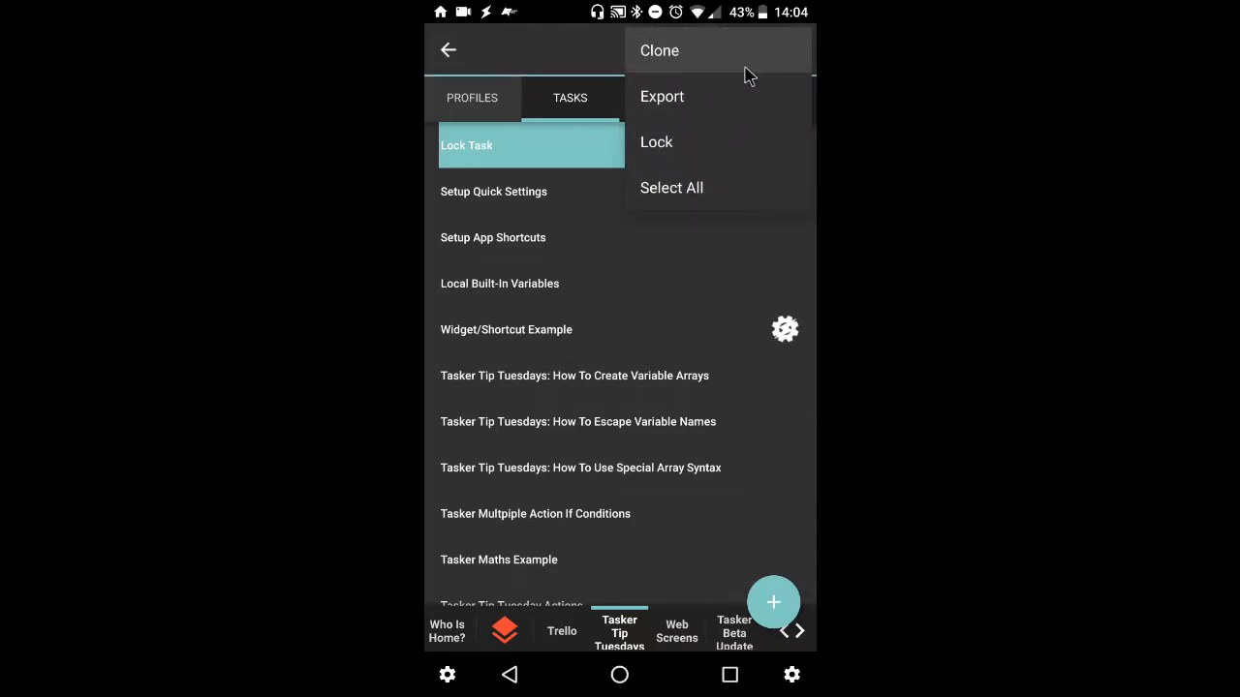
pyautogui.click(654, 141)
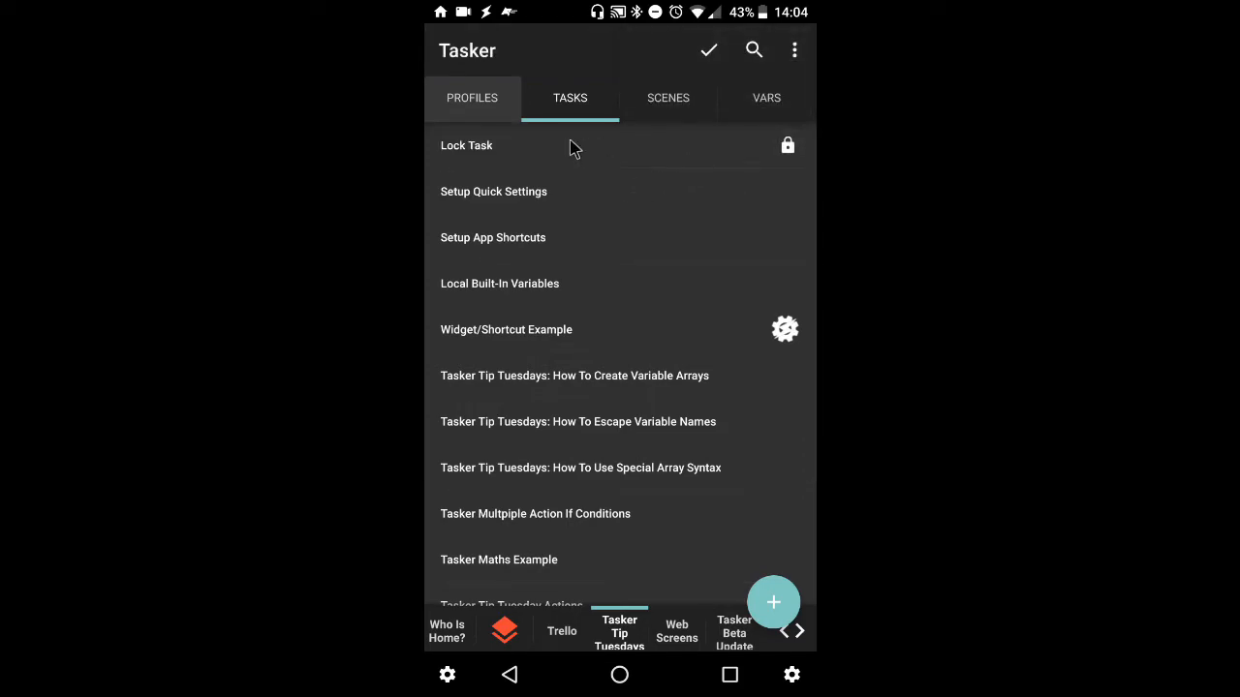
pyautogui.moveTo(674, 163)
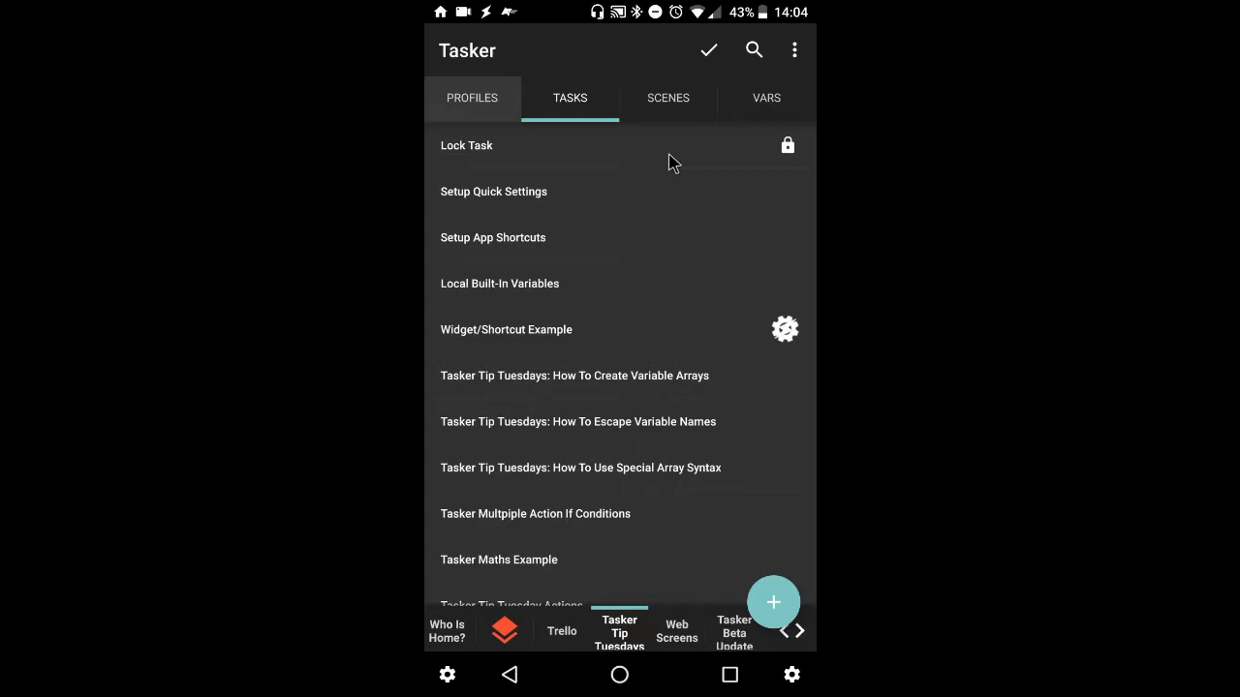
pyautogui.moveTo(792, 155)
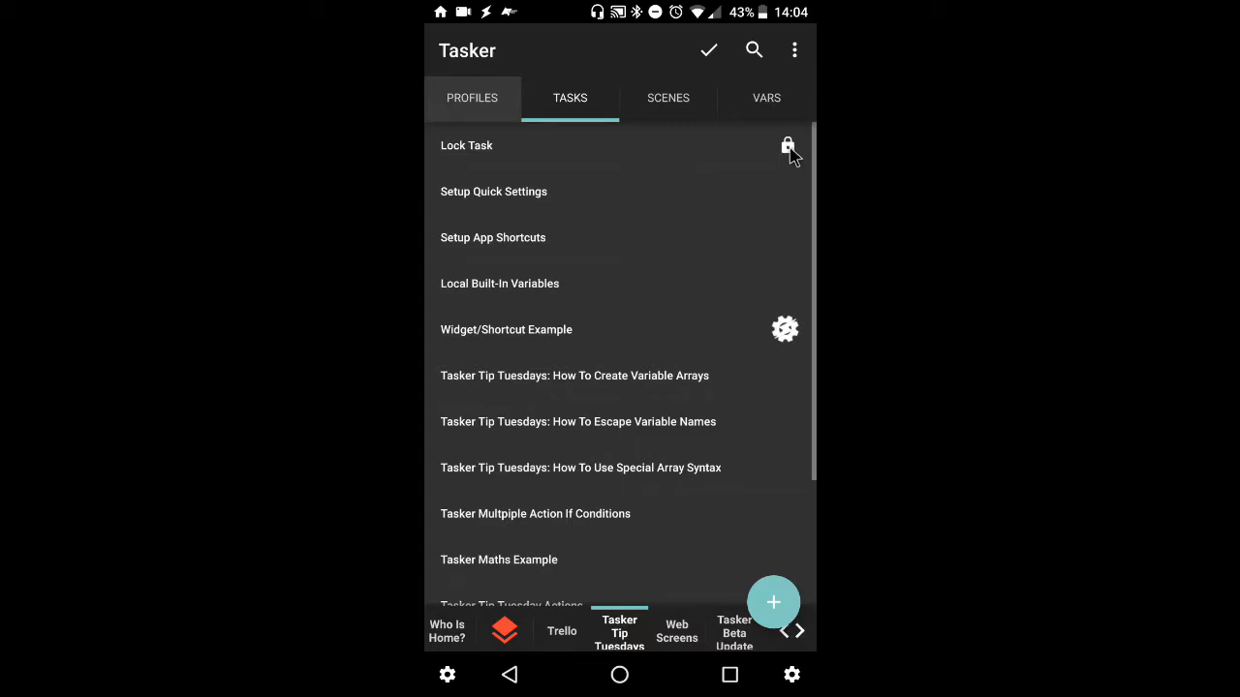
pyautogui.moveTo(637, 157)
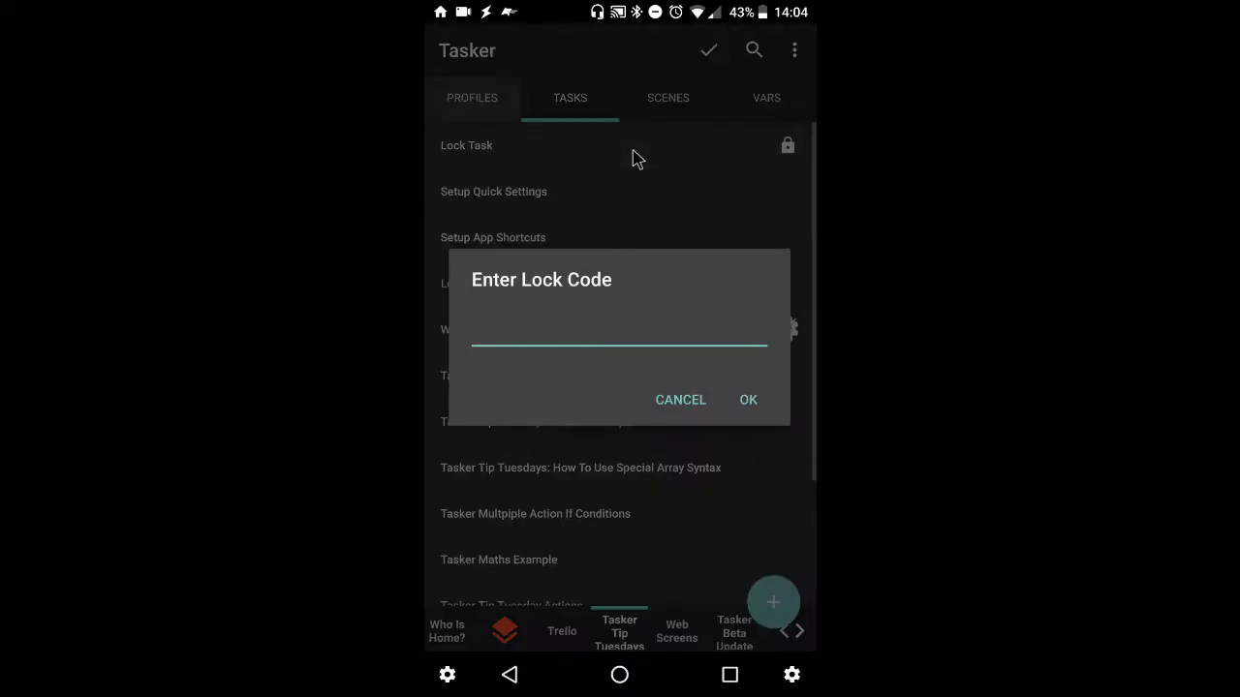
# Step: Enter the lock code, then open Lock Task and its Flash action for editing
pyautogui.click(618, 333)
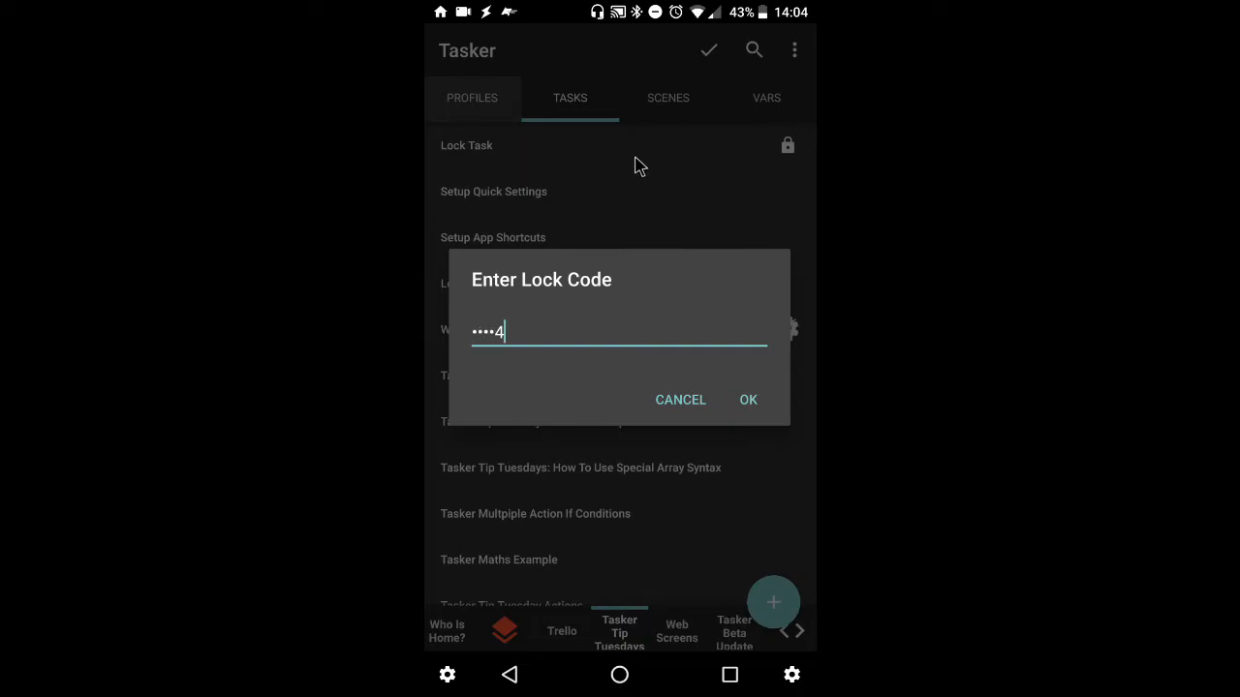
pyautogui.click(748, 399)
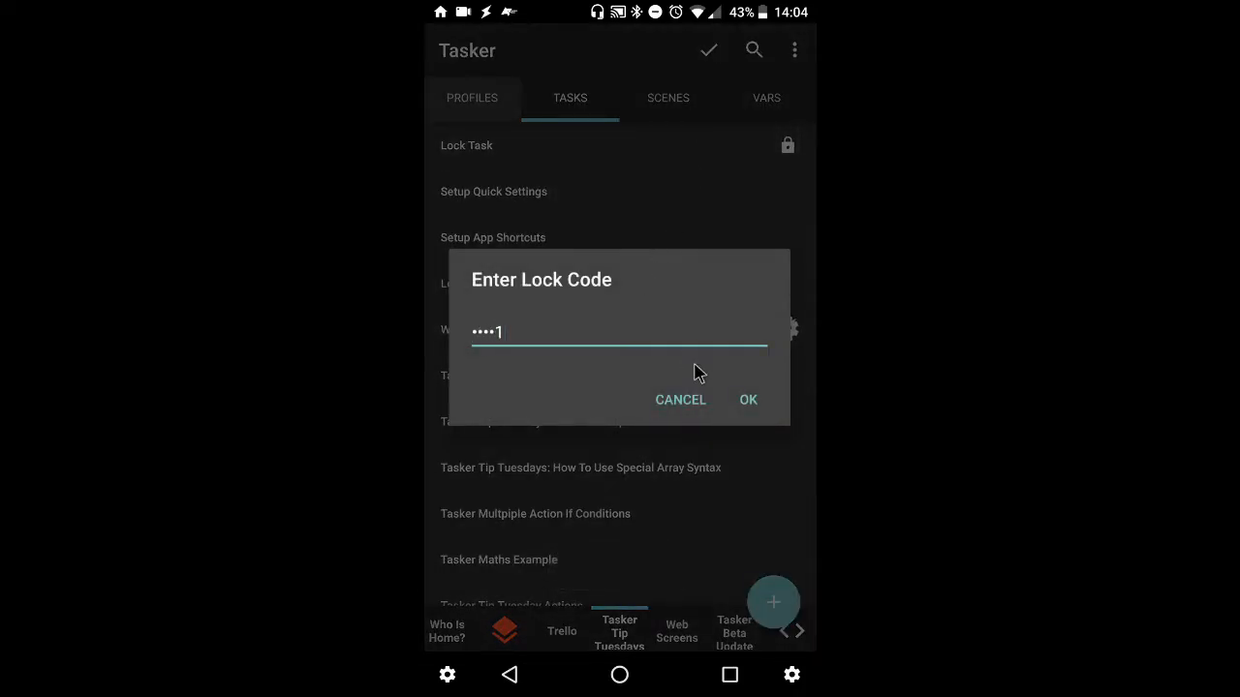
pyautogui.click(748, 399)
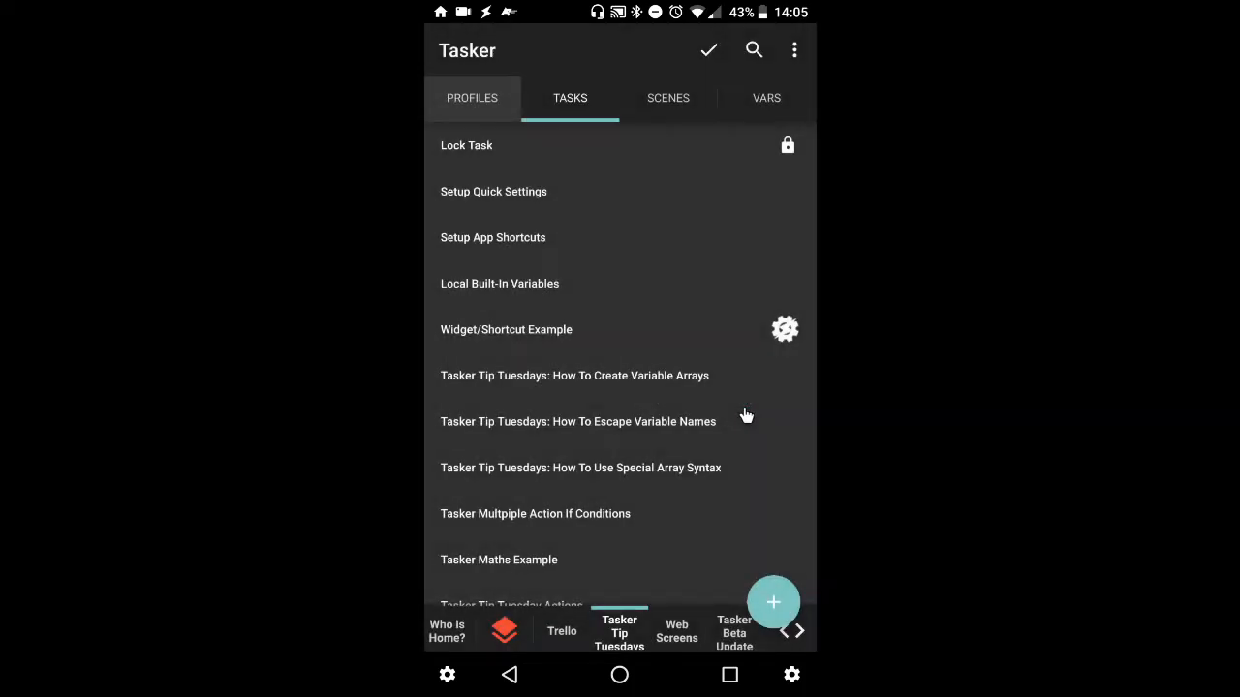
pyautogui.click(465, 145)
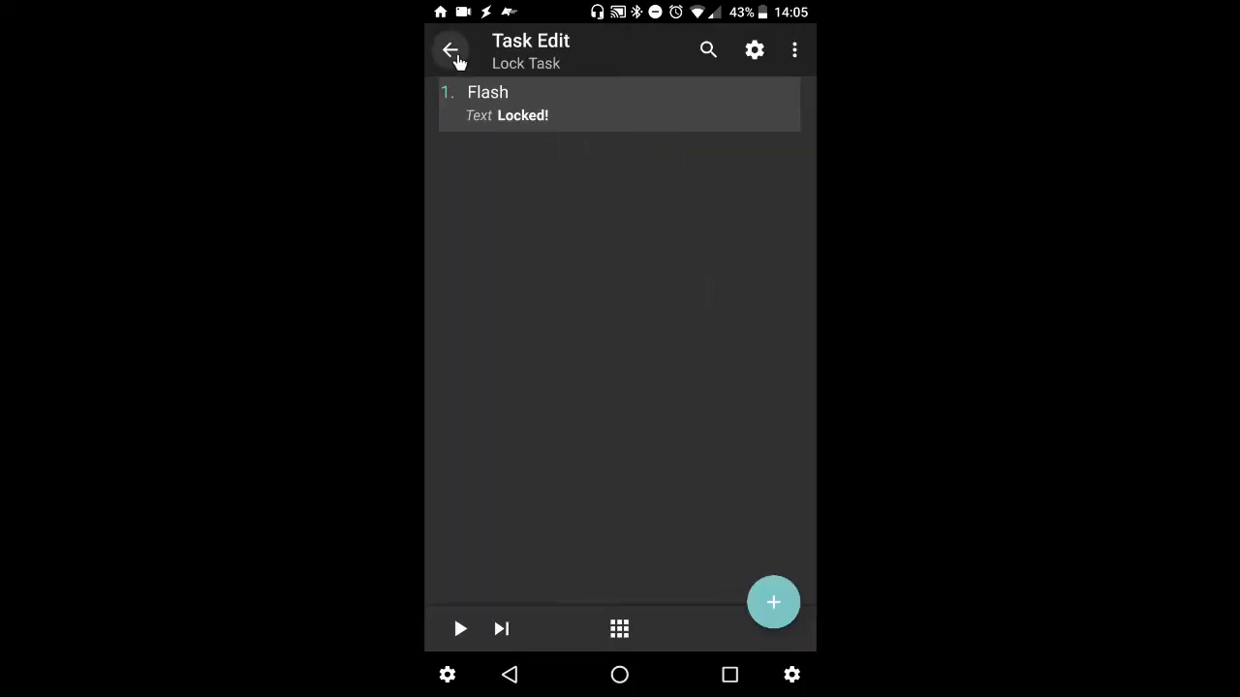
pyautogui.moveTo(504, 97)
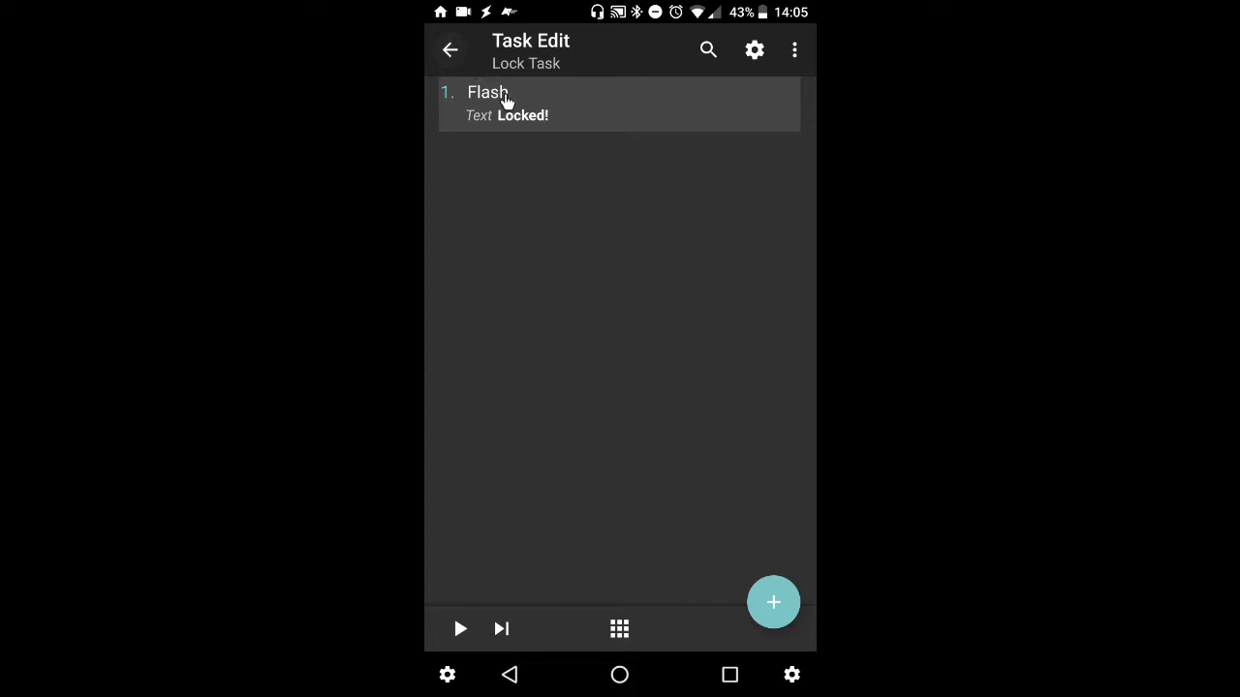
pyautogui.click(449, 51)
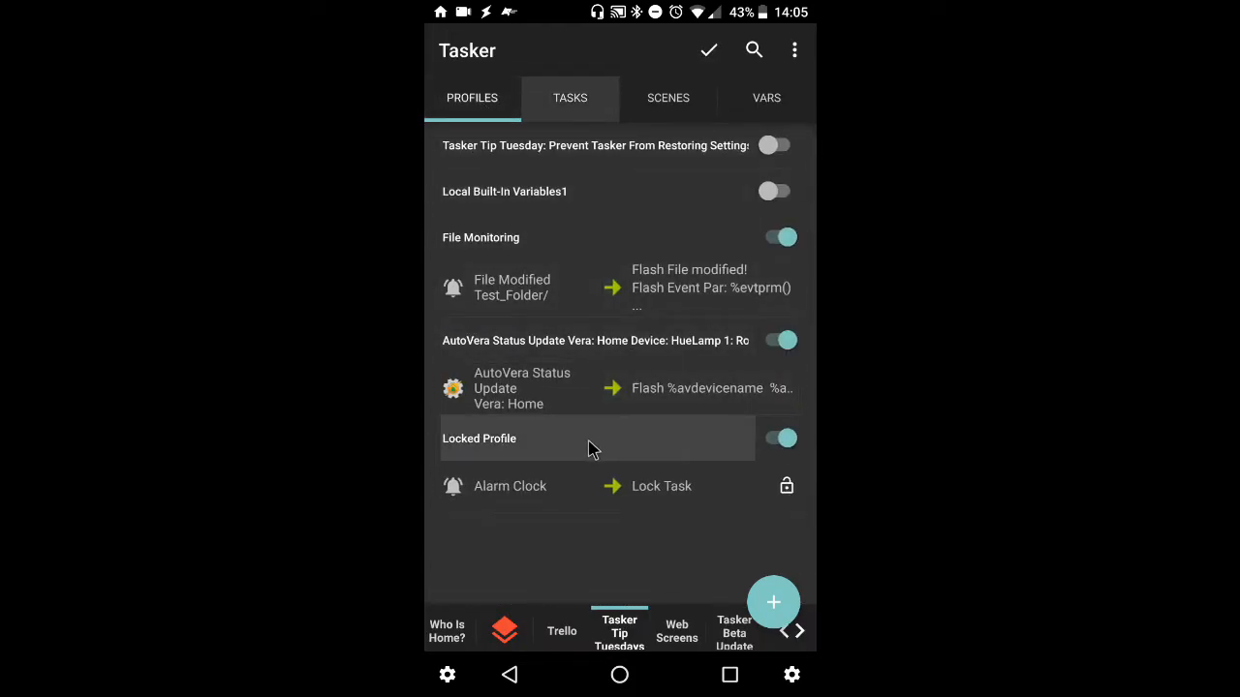
# Step: Lock the Locked Profile from its options menu so the UI code protects it
pyautogui.click(597, 438)
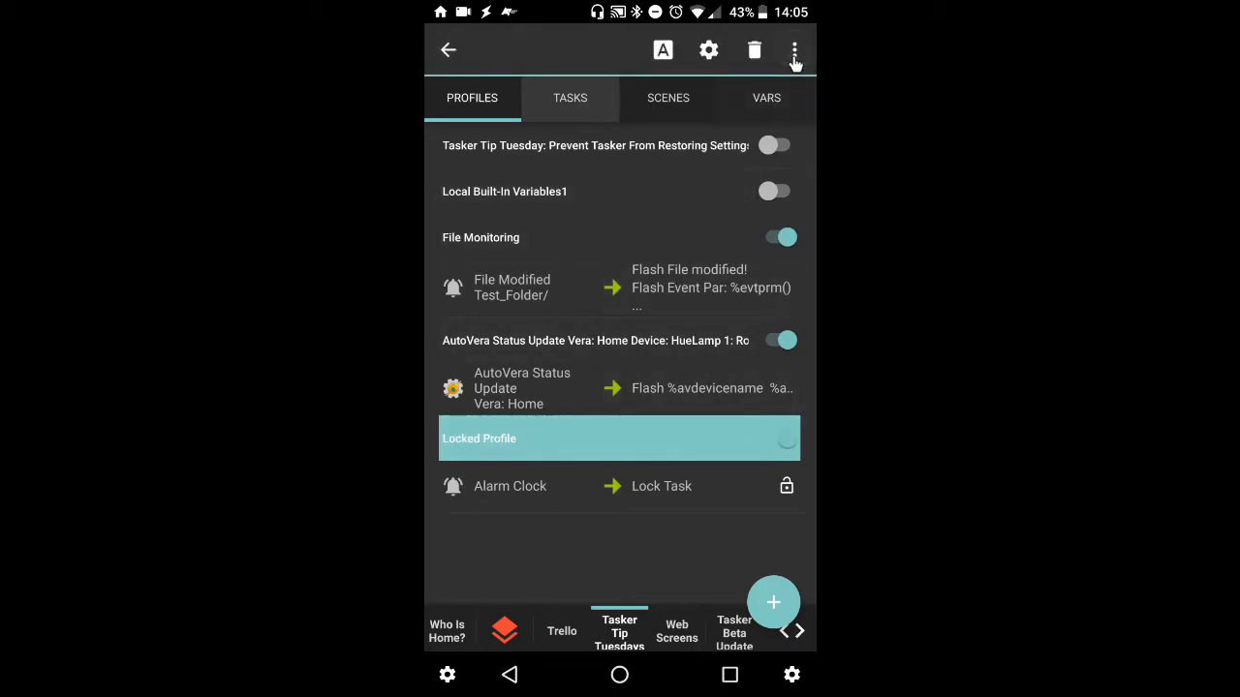
pyautogui.click(794, 51)
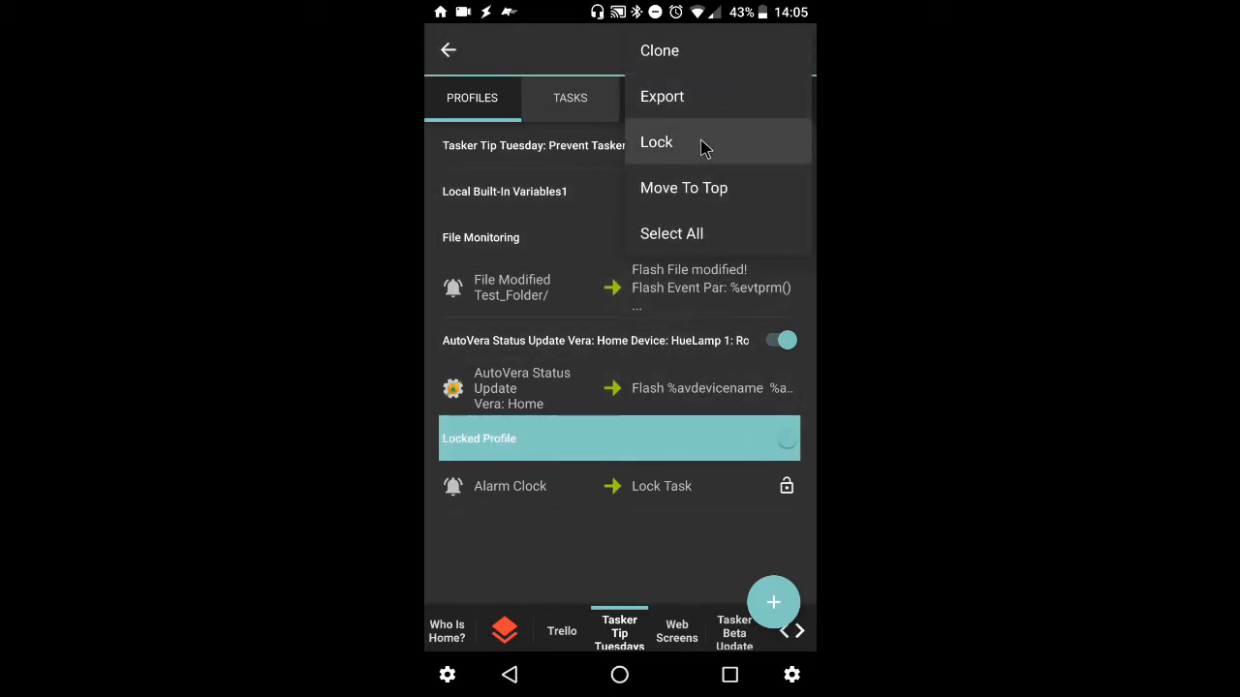
pyautogui.click(655, 141)
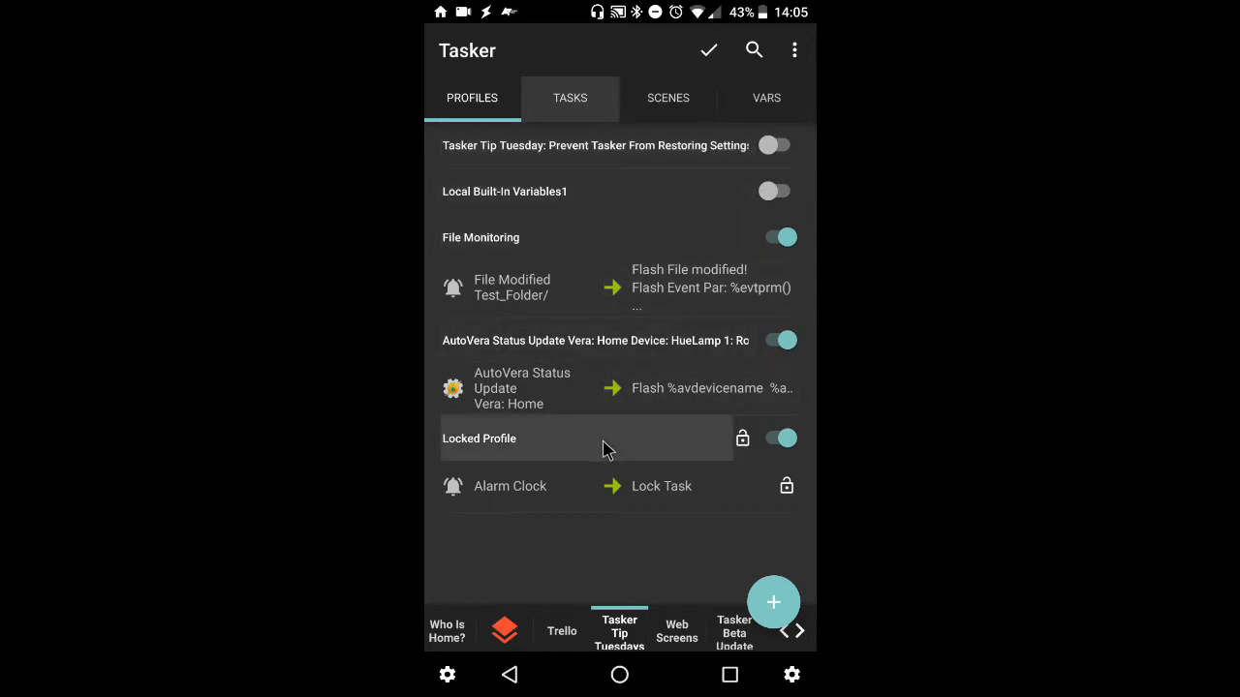
# Step: Check Locked Profile's Alarm Clock event, then save the configuration with the profile locked
pyautogui.click(509, 485)
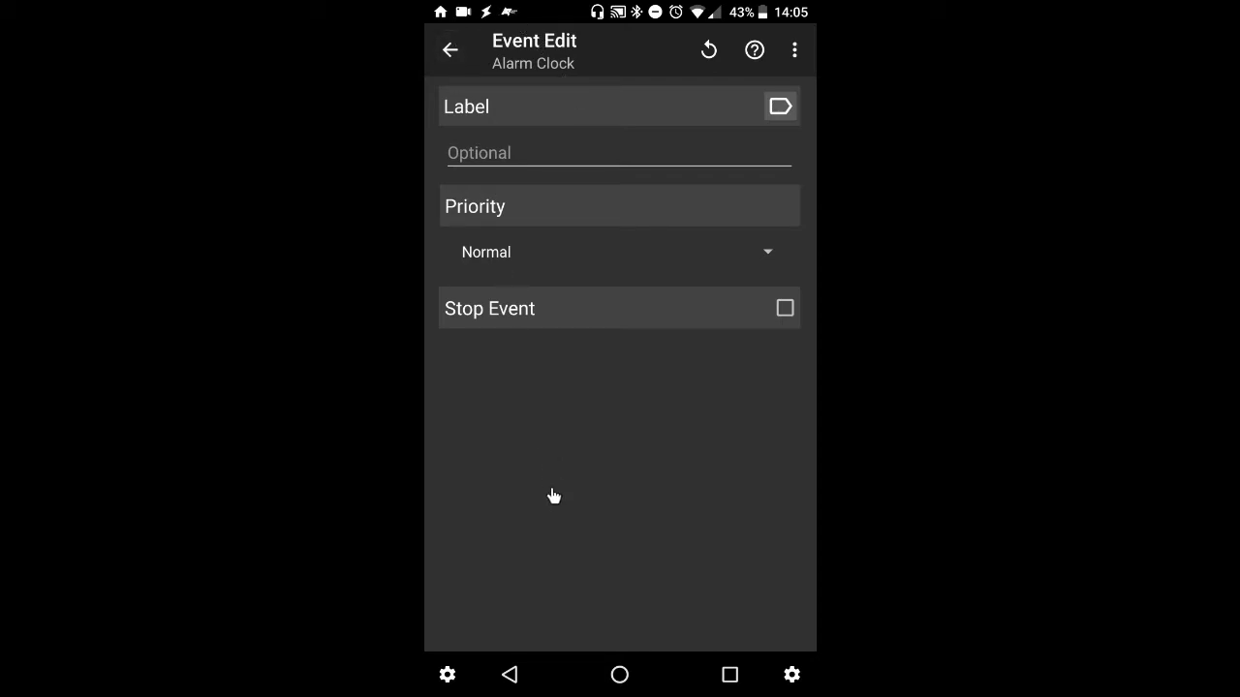
pyautogui.click(450, 50)
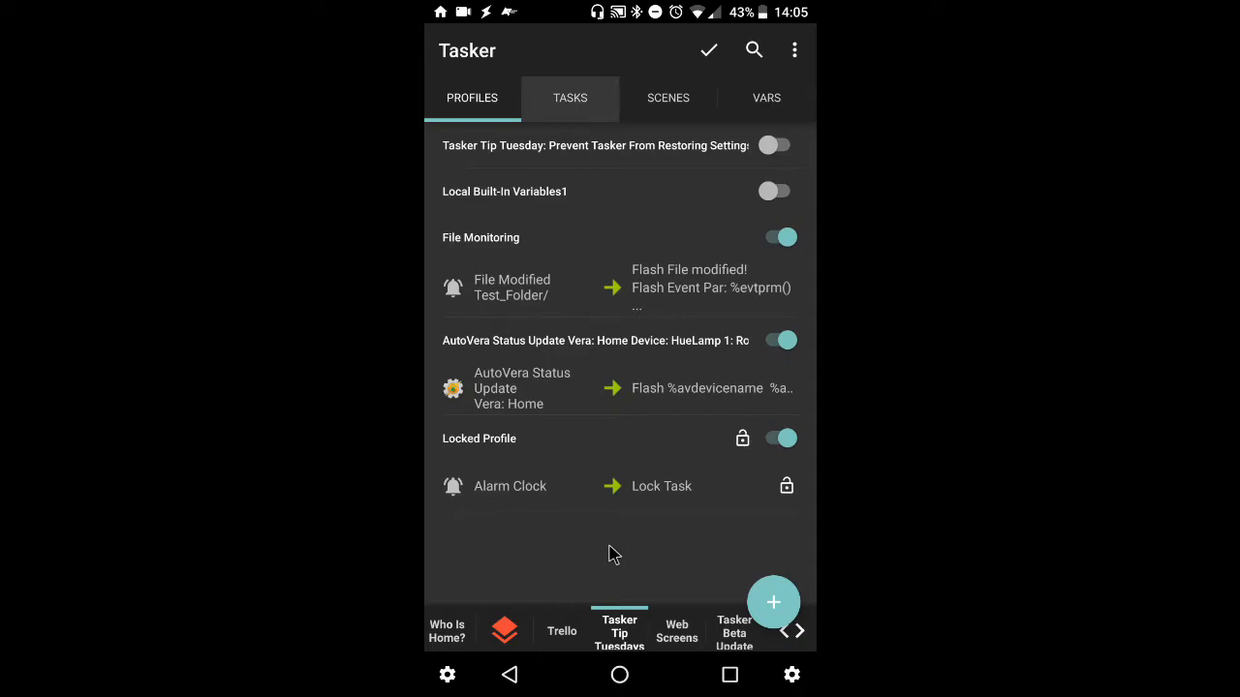
pyautogui.moveTo(667, 55)
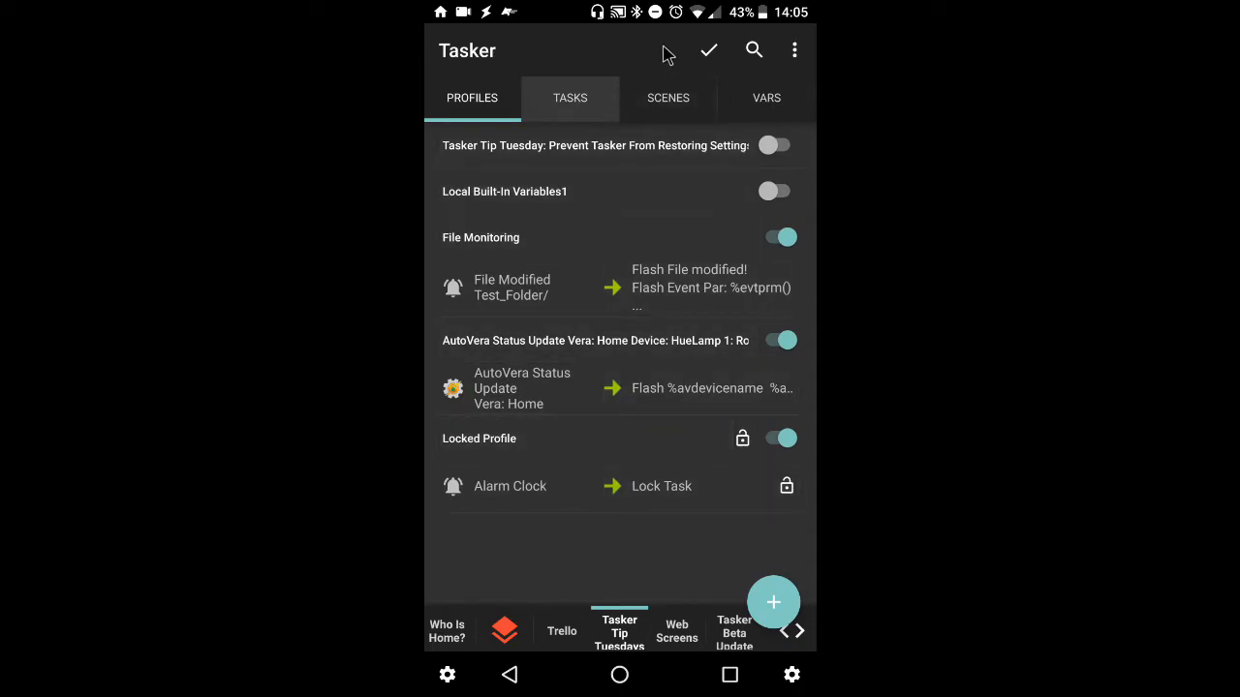
pyautogui.moveTo(709, 50)
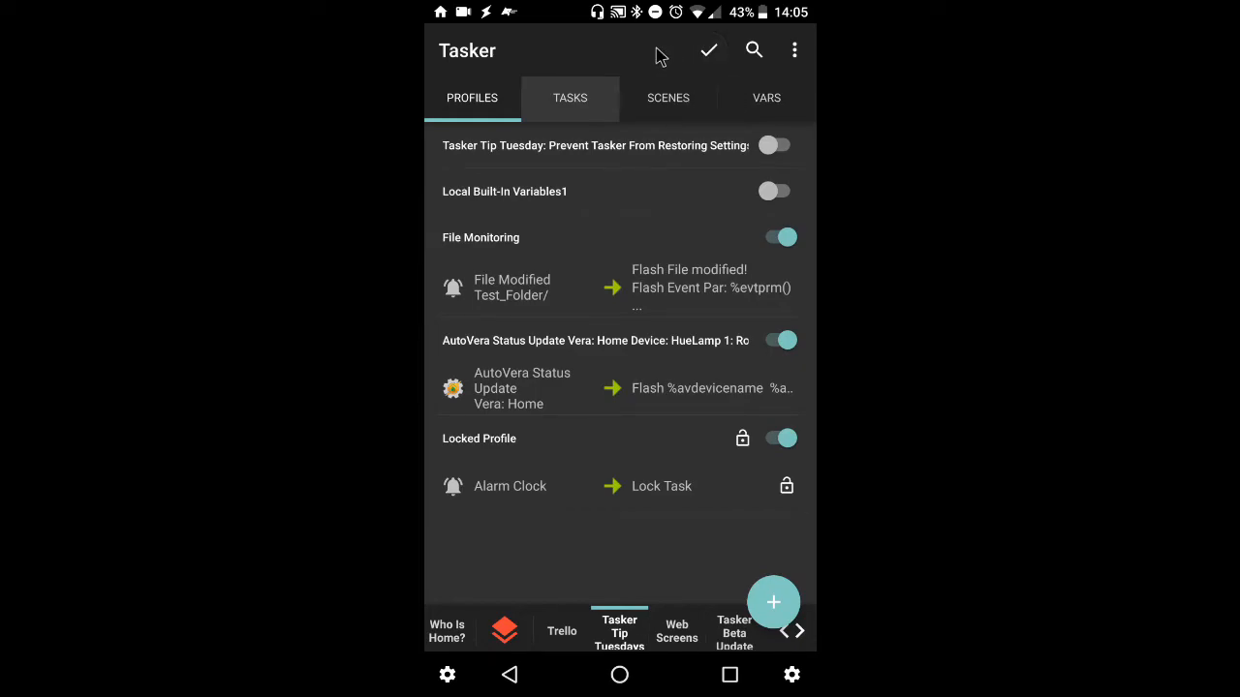
pyautogui.click(709, 51)
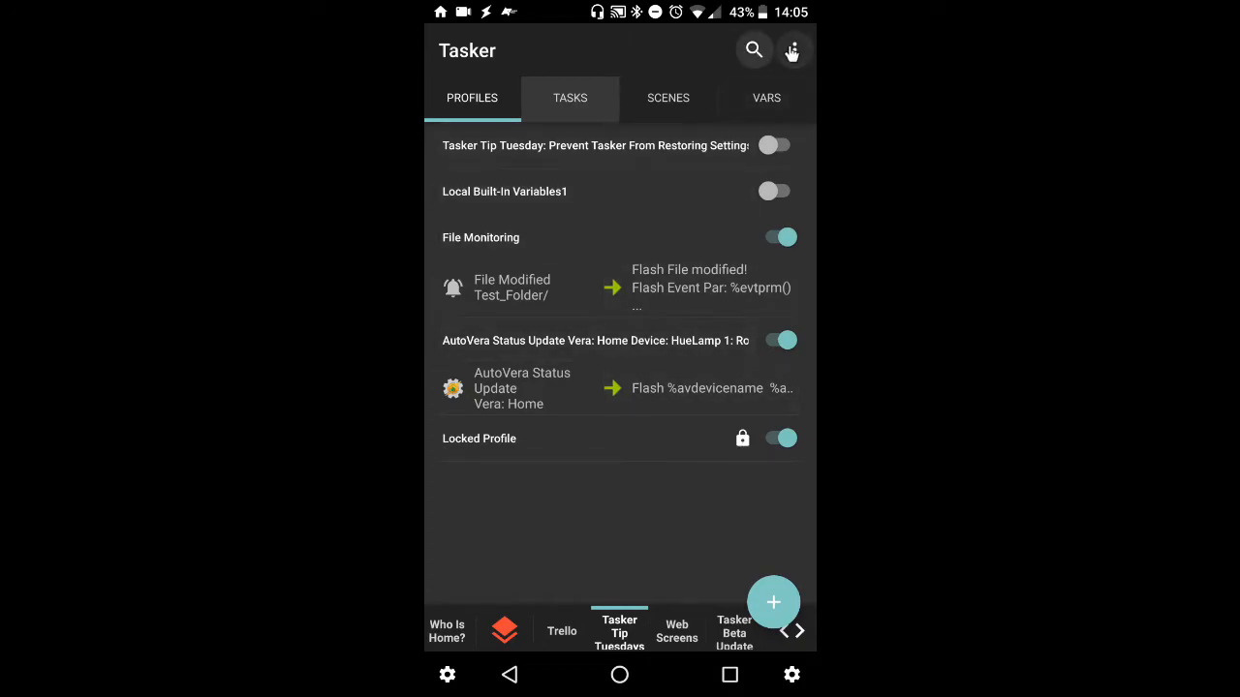
# Step: Enter the lock code to get into Tasker's Preferences
pyautogui.click(790, 51)
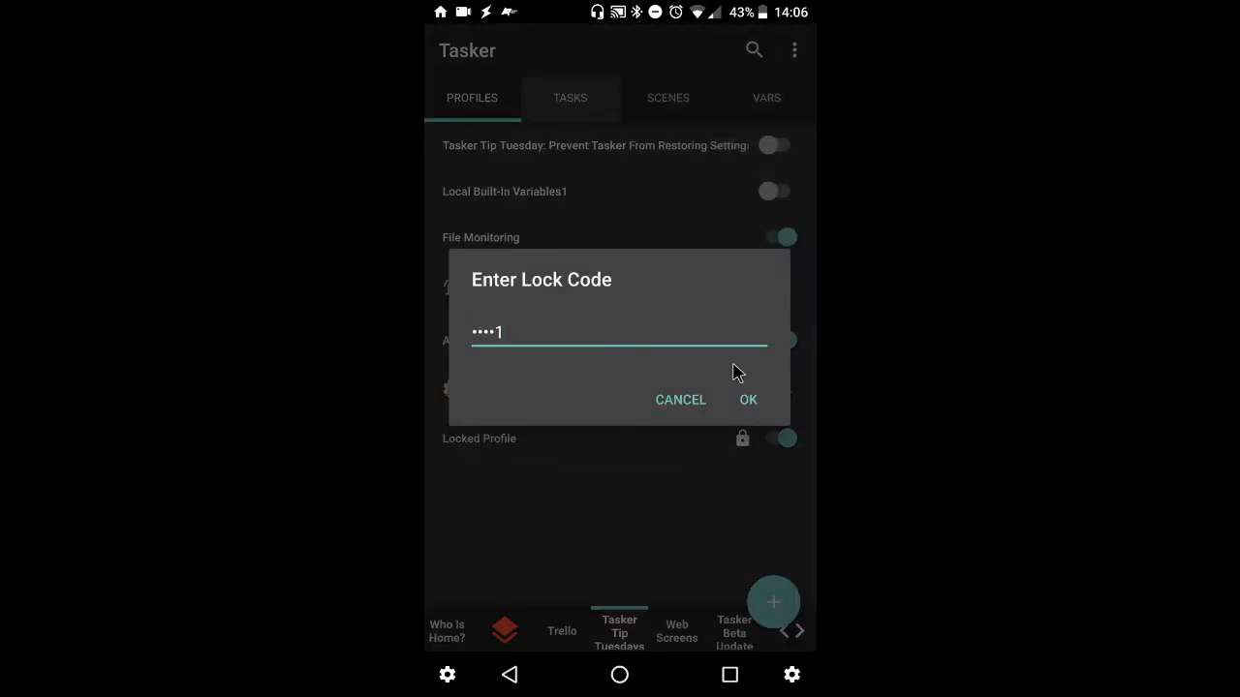
pyautogui.click(748, 399)
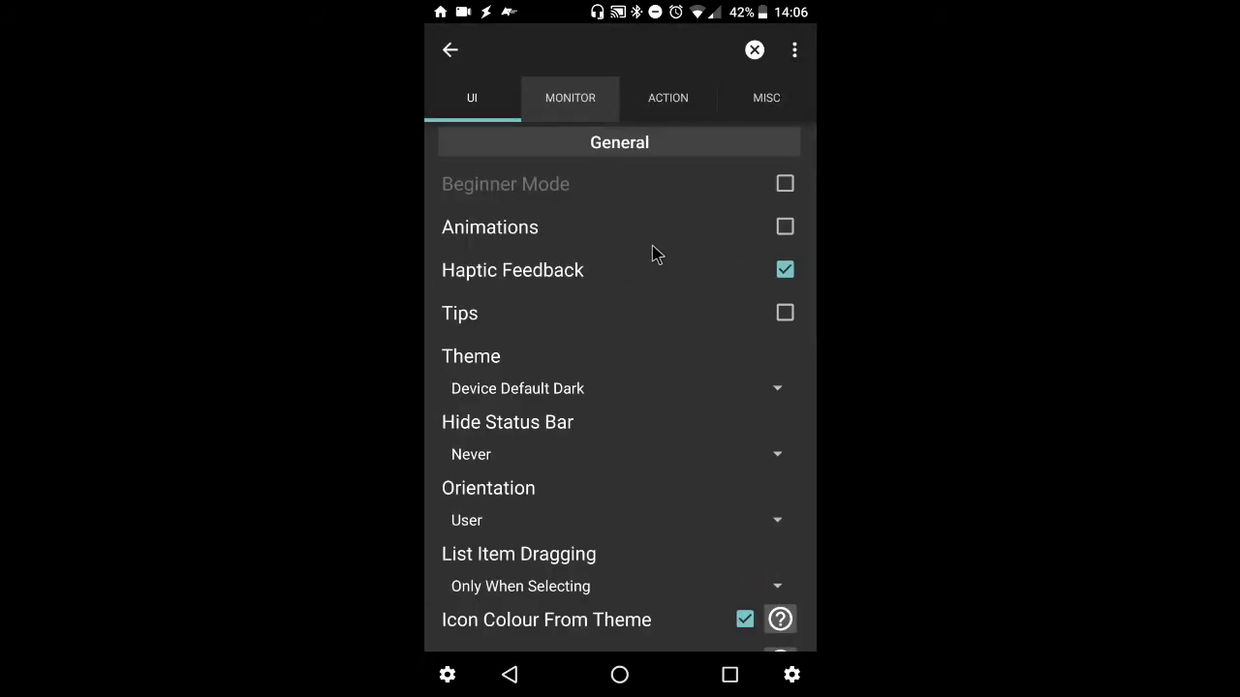
# Step: Clear the saved UI Lock Code and return to the profiles list
pyautogui.scroll(-3)
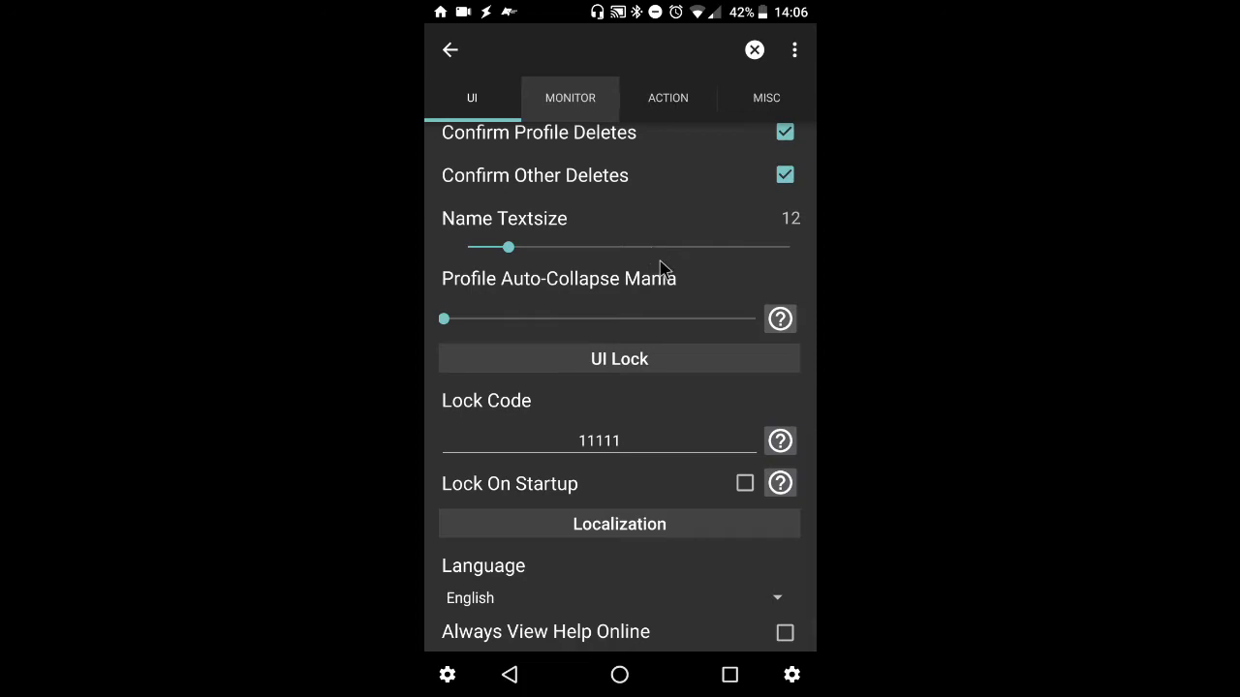
pyautogui.click(599, 442)
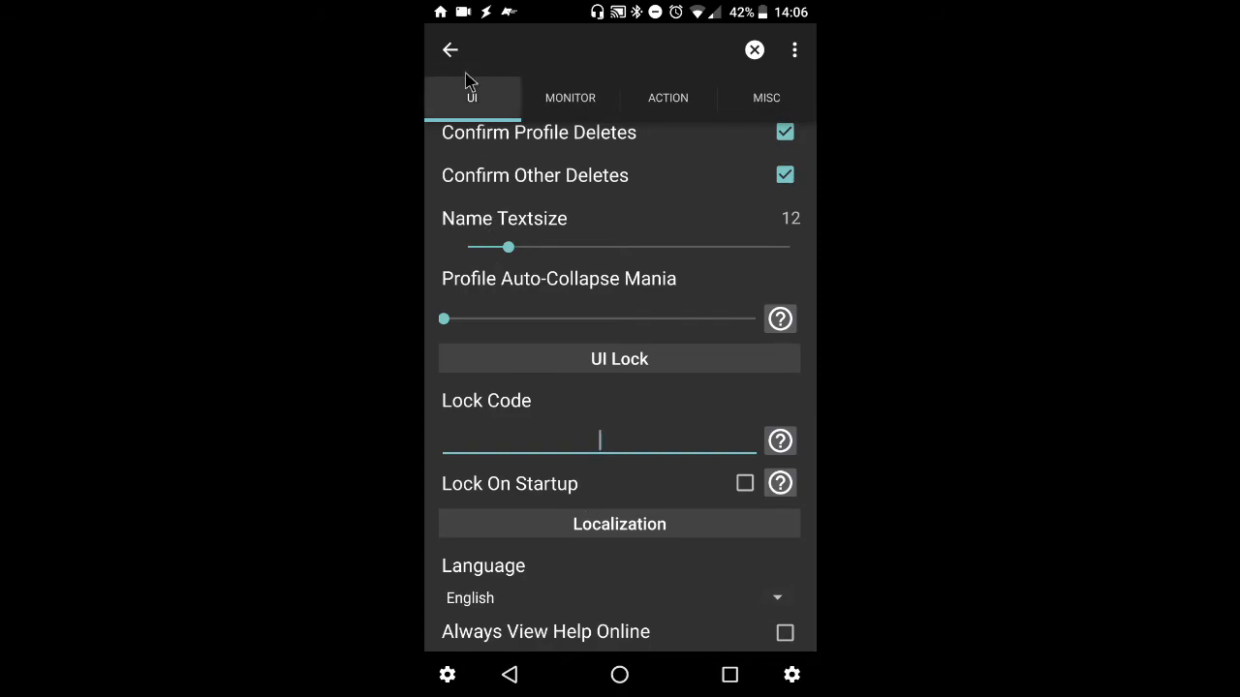
pyautogui.click(450, 50)
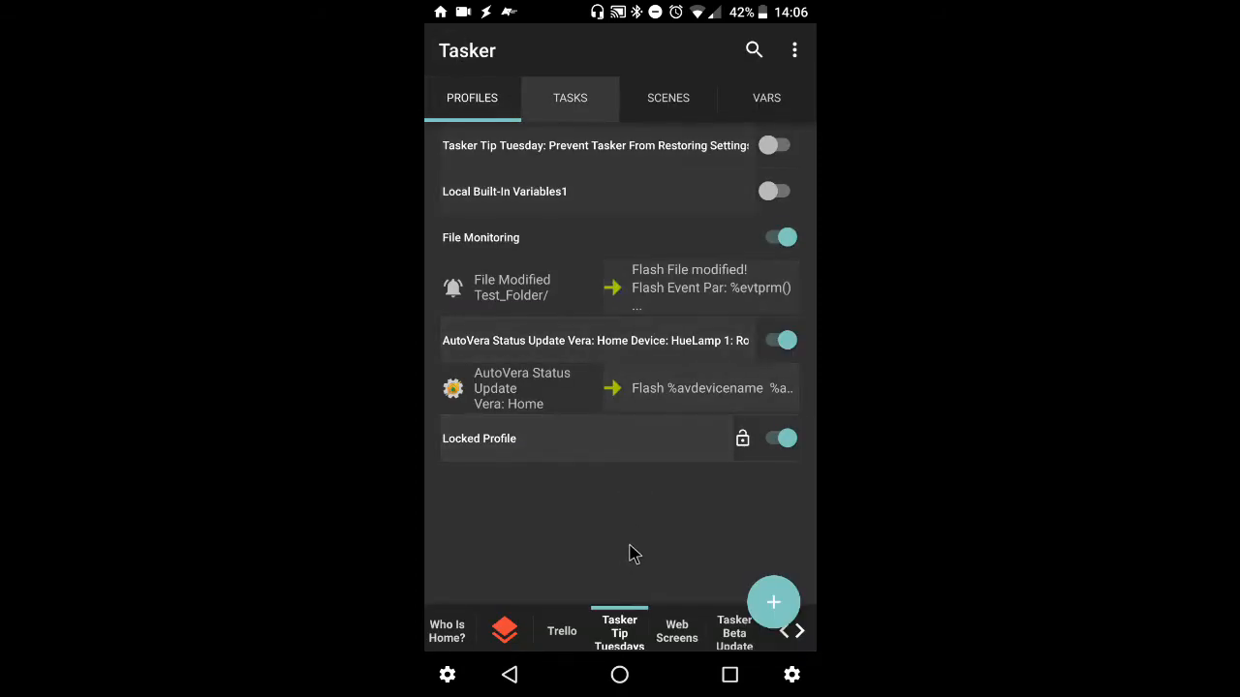
pyautogui.moveTo(732, 443)
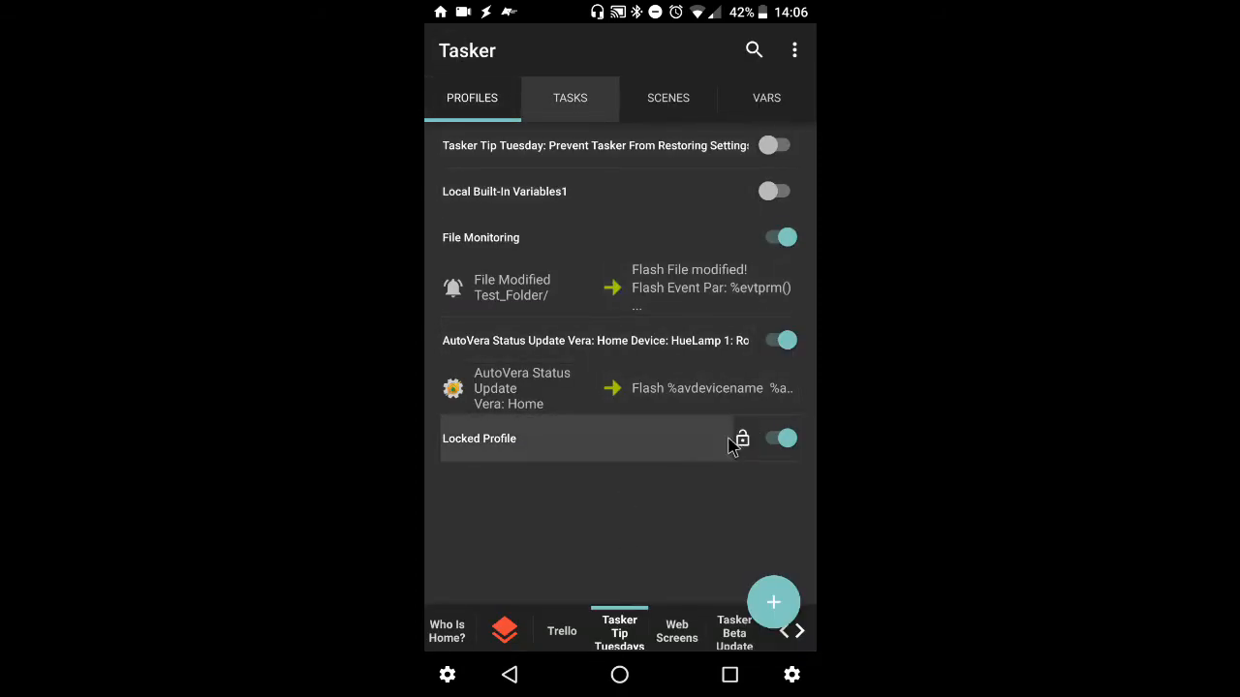
pyautogui.moveTo(604, 446)
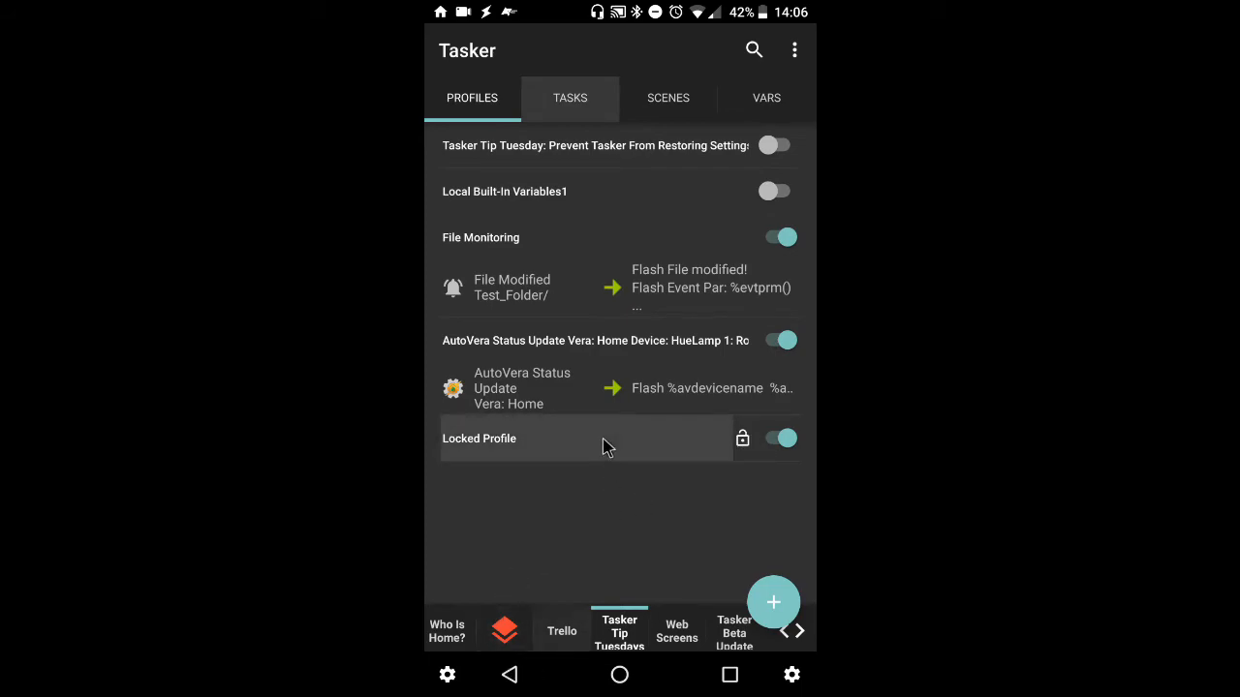
# Step: Expand Locked Profile and confirm Lock Task opens for editing without a code prompt
pyautogui.click(479, 438)
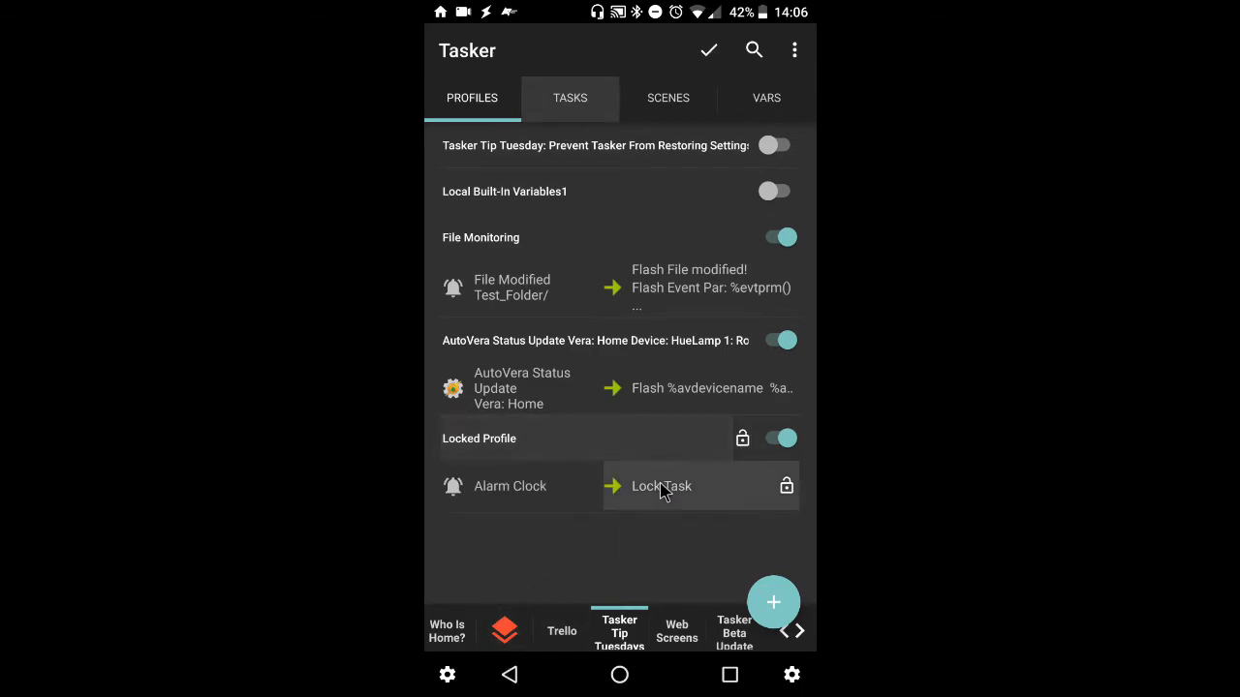
pyautogui.click(663, 485)
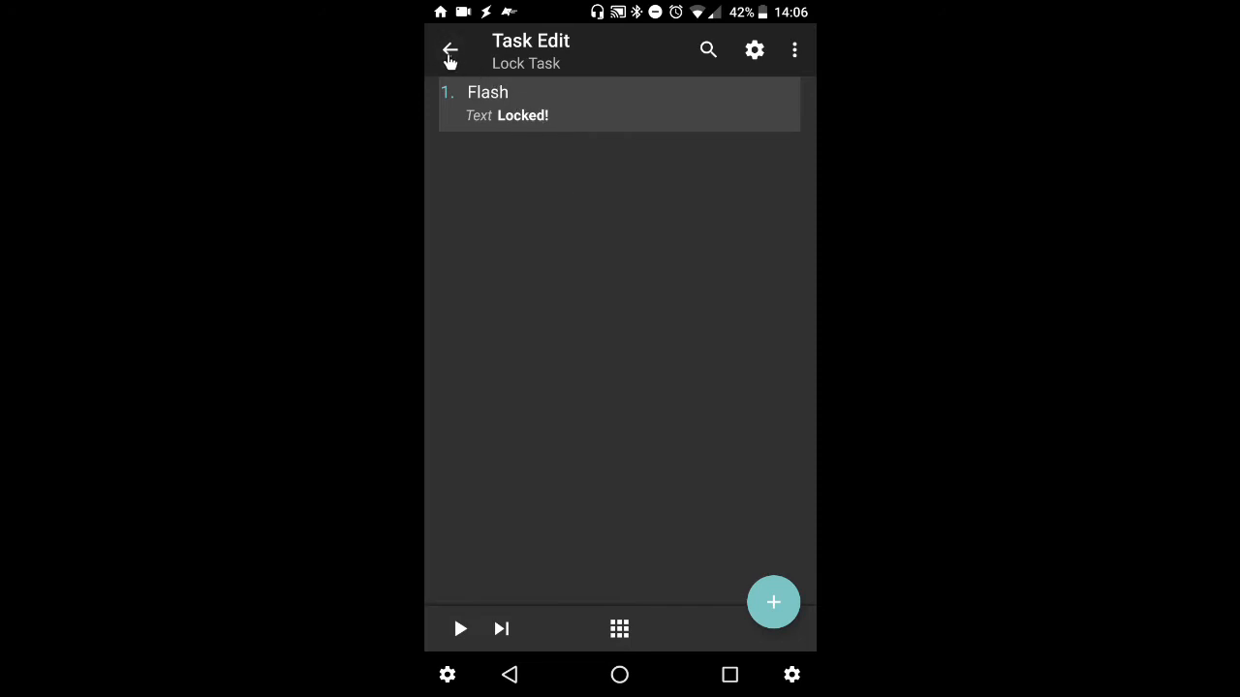
pyautogui.click(449, 50)
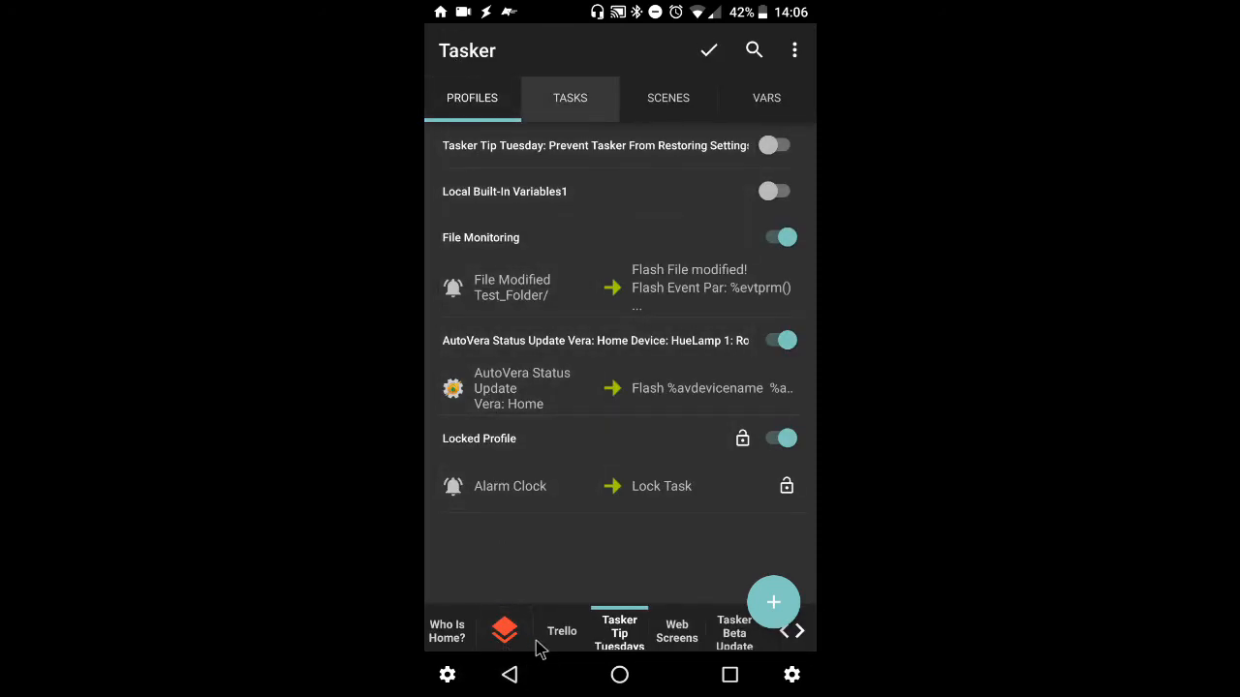
pyautogui.moveTo(755, 598)
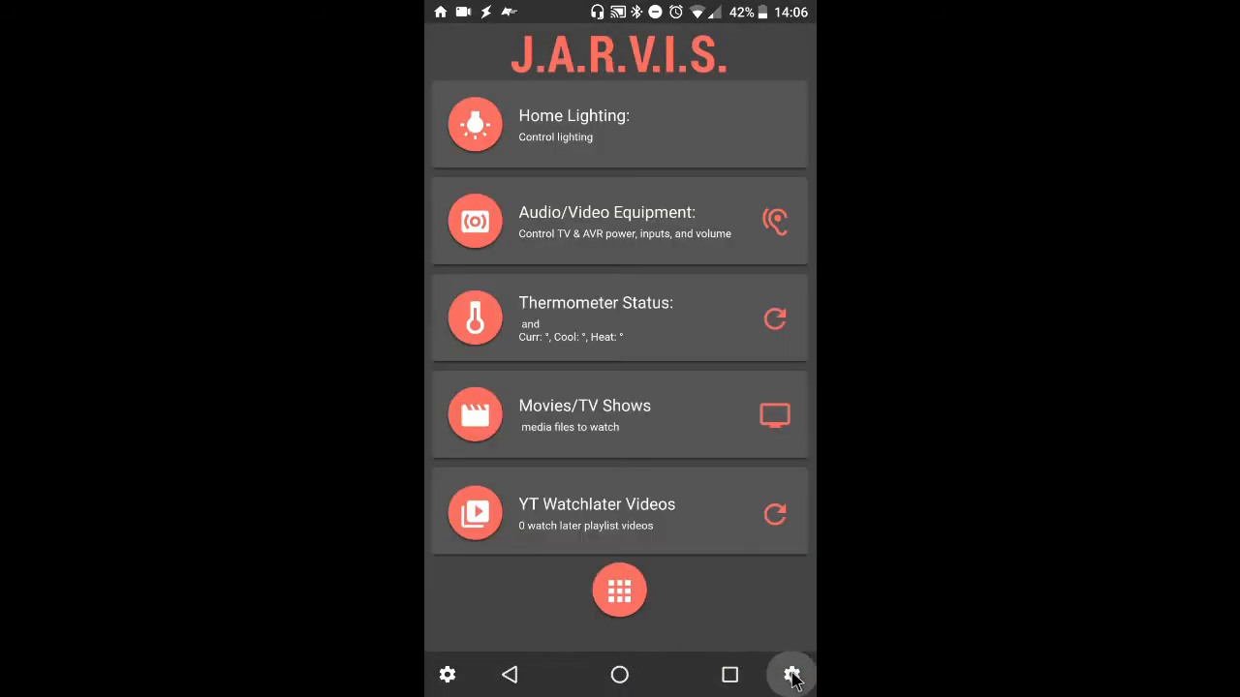
# Step: Return to Tasker and back out of the Alarm Clock event to the profiles list
pyautogui.click(790, 674)
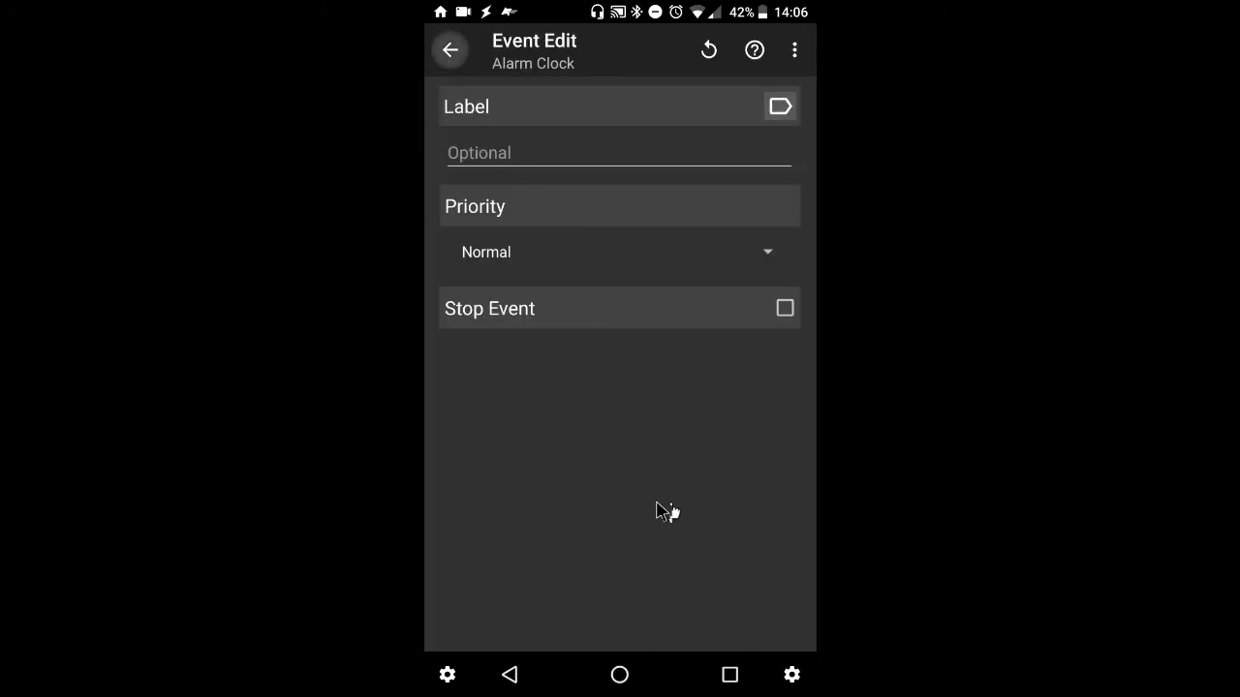
pyautogui.click(450, 50)
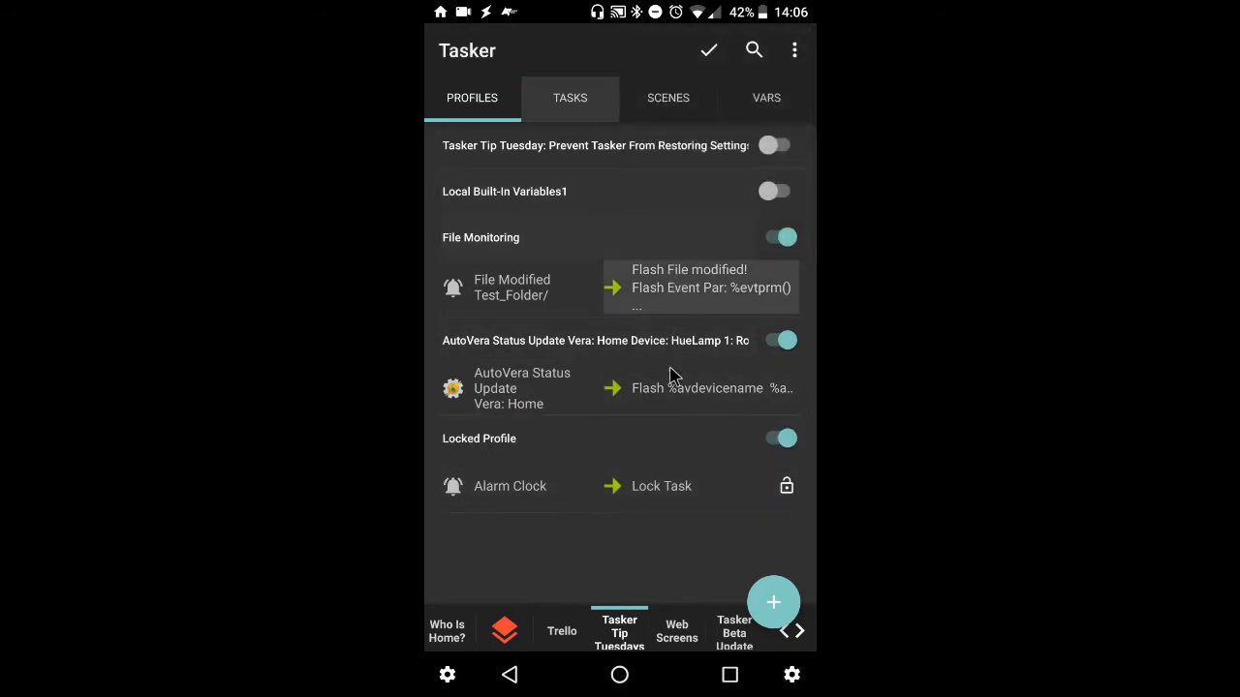
# Step: Unlock Lock Task in Task Edit, confirm it in the Tasks list, and return to Profiles
pyautogui.click(662, 486)
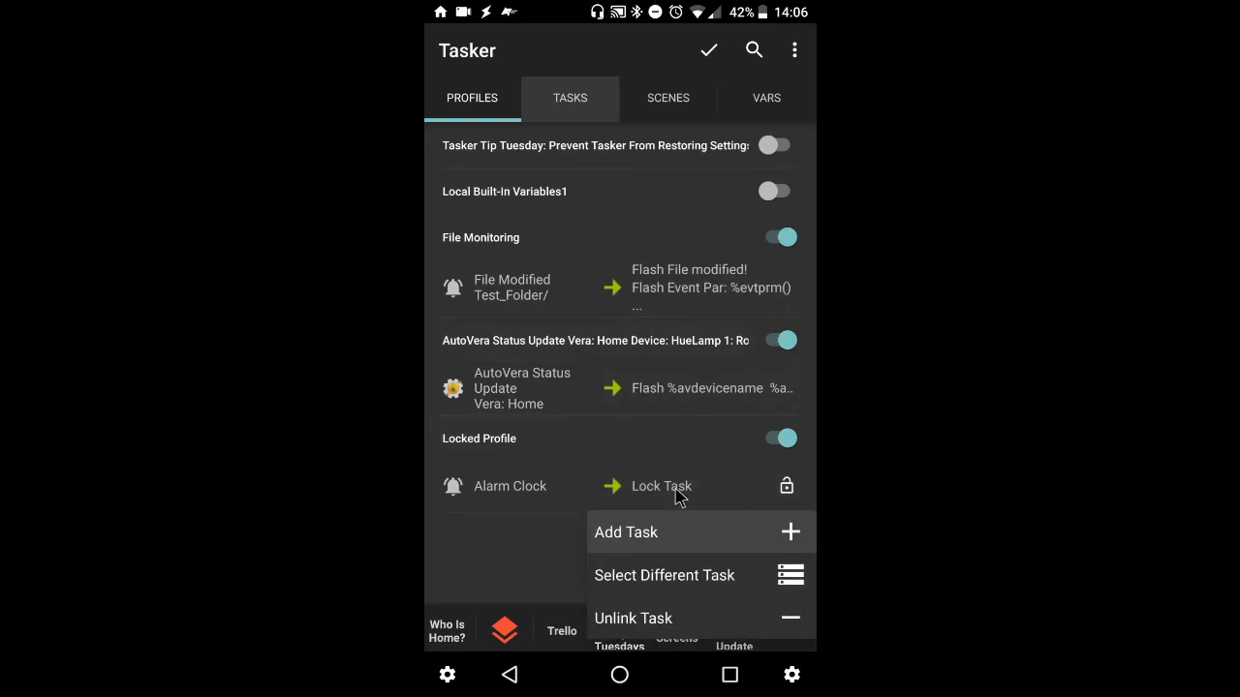
pyautogui.click(661, 486)
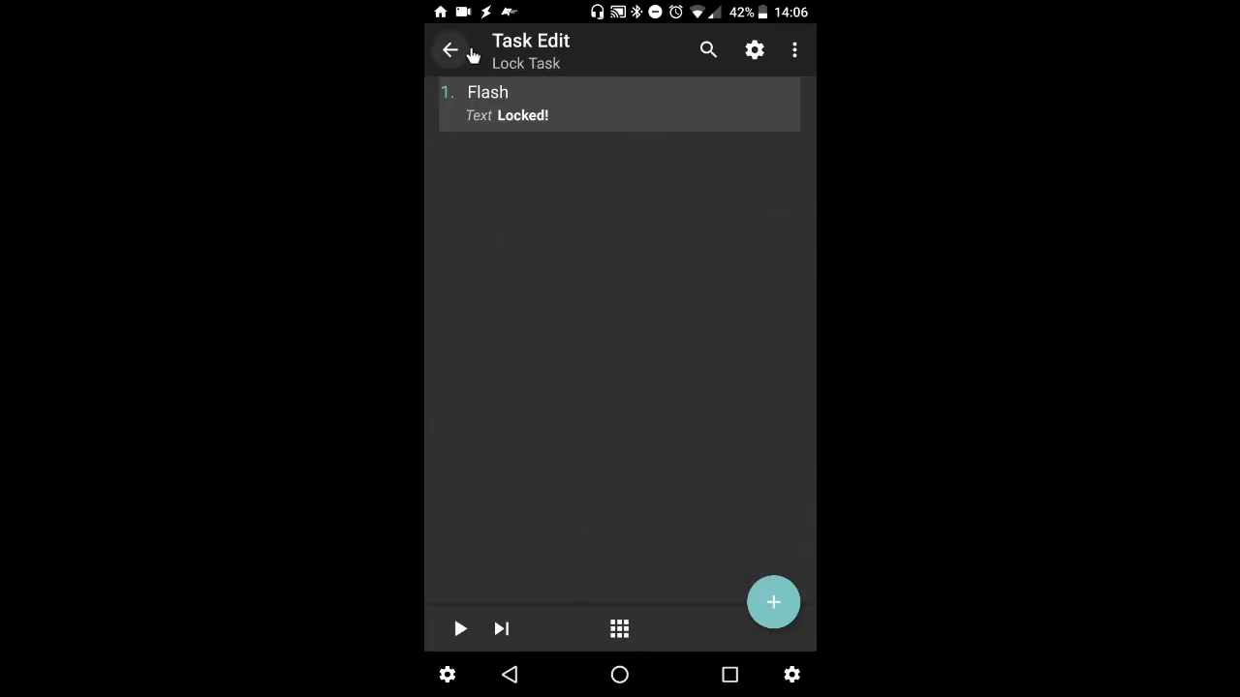
pyautogui.click(449, 50)
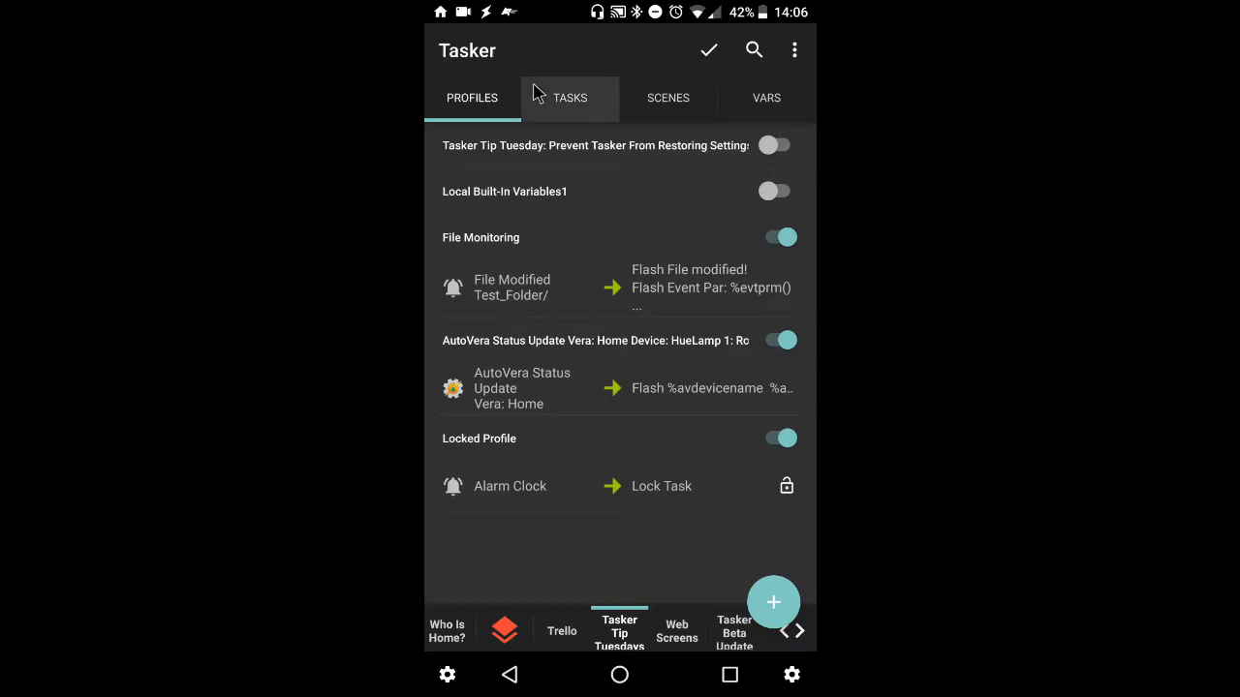
pyautogui.click(570, 97)
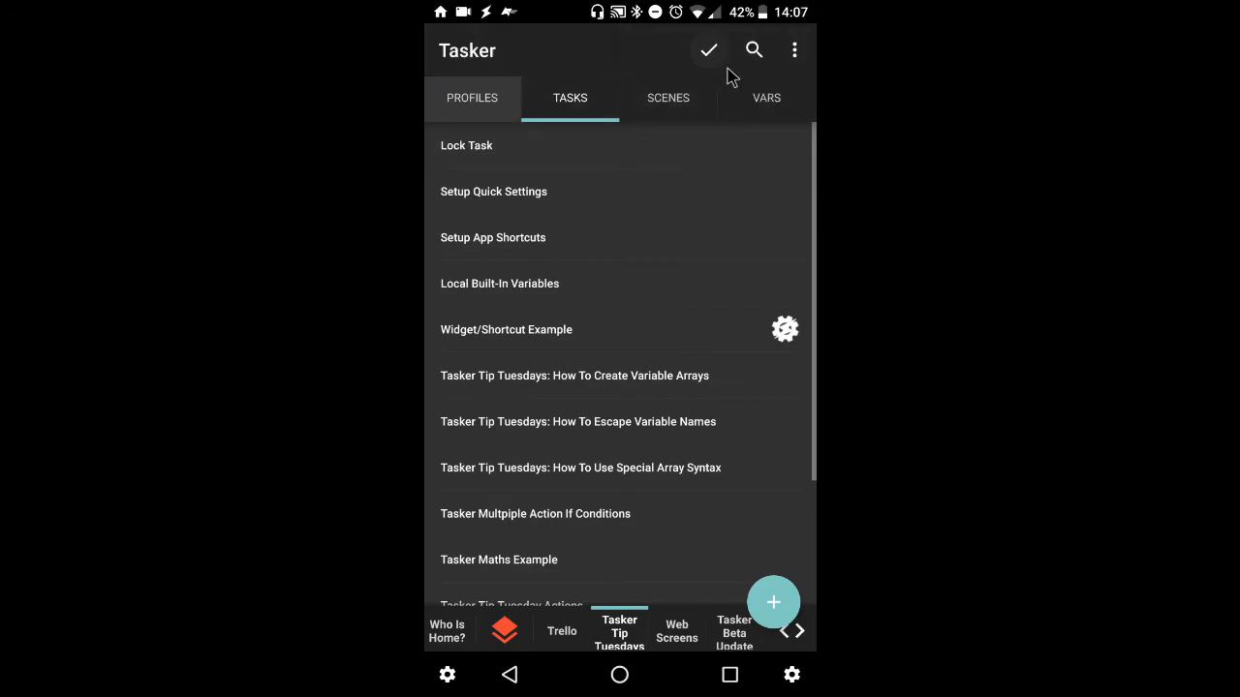
pyautogui.click(473, 96)
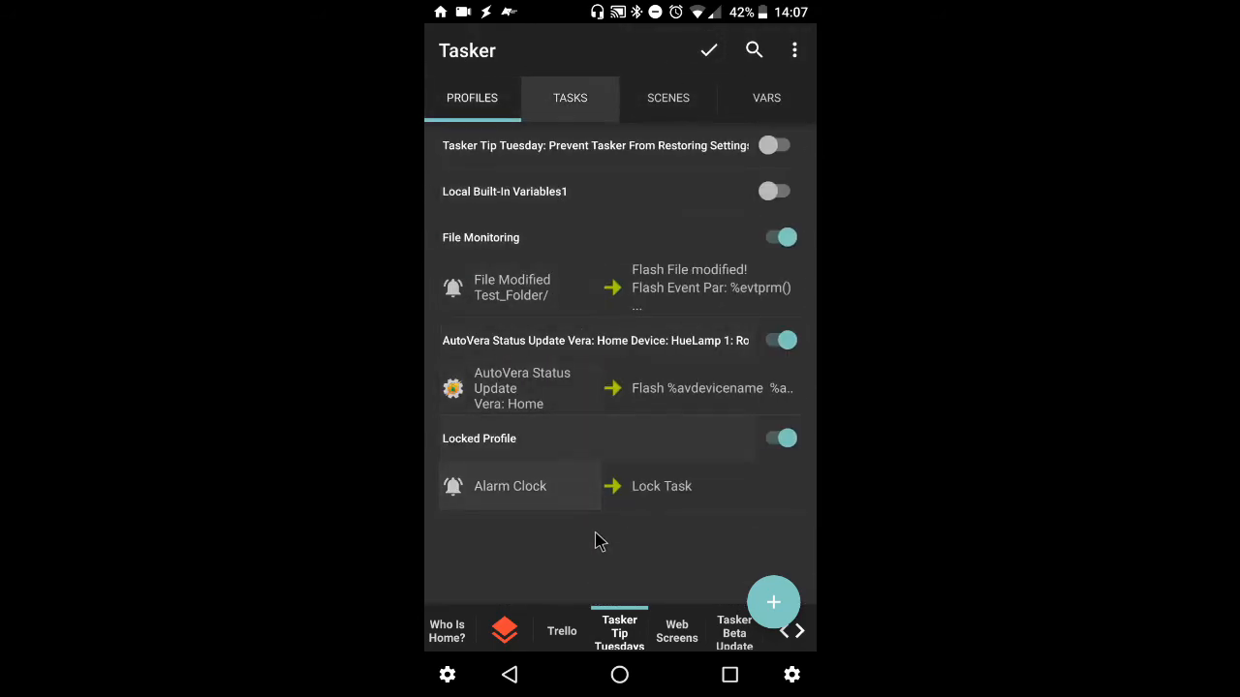